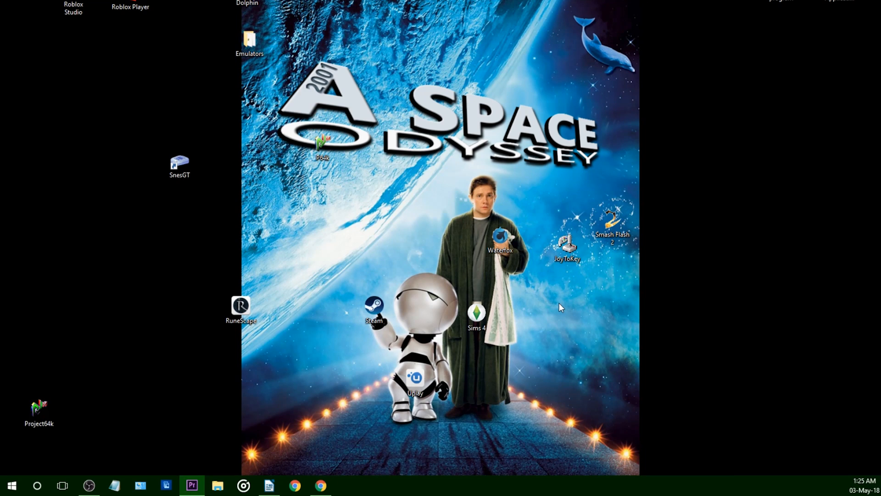
mouse_move(471, 494)
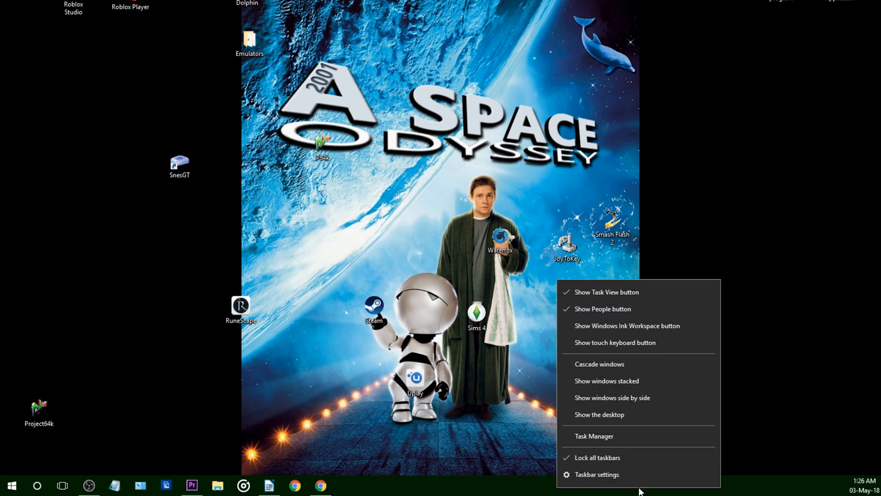
mouse_move(594, 434)
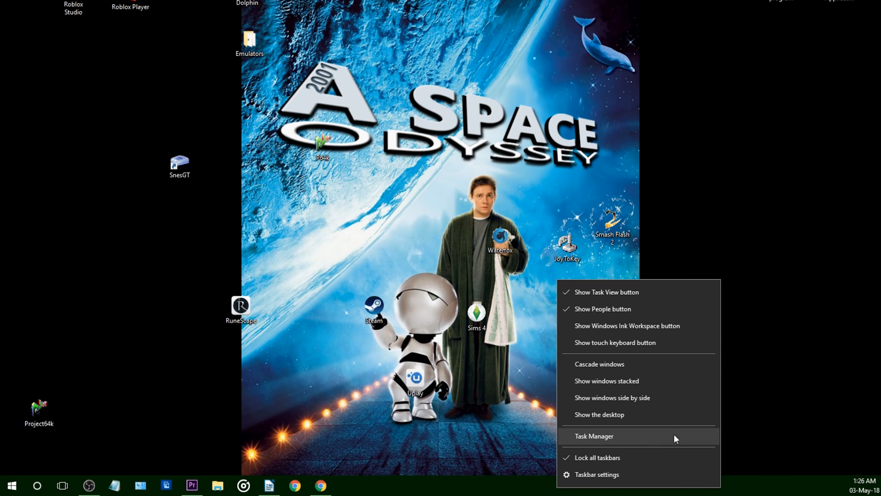
View Task Manager's Performance readings for Memory, then the GeForce GTX 760 GPU
left_click(594, 435)
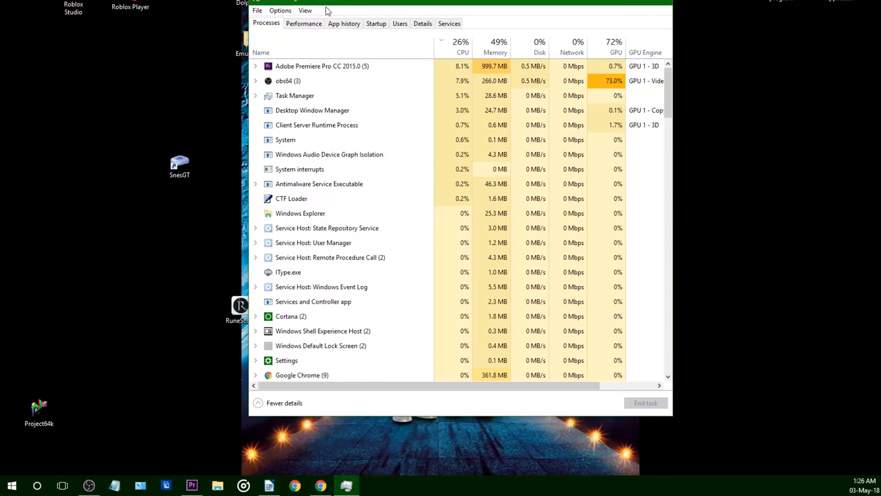
left_click(304, 22)
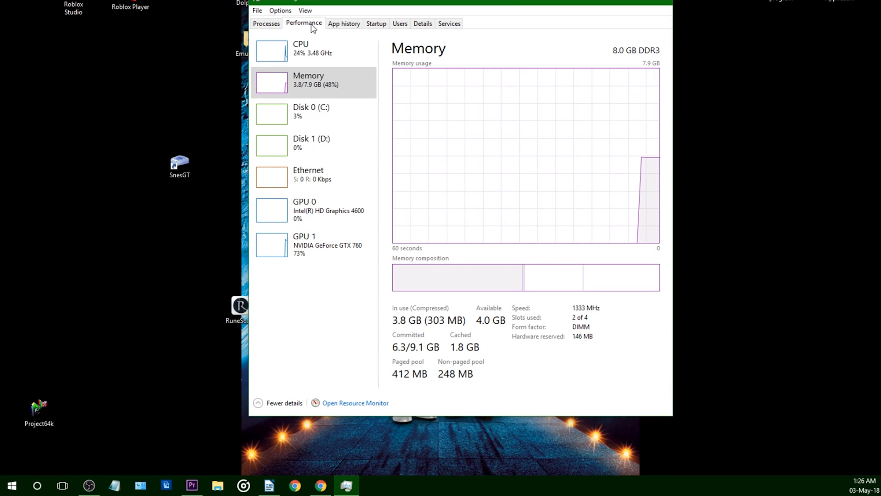
left_click(309, 48)
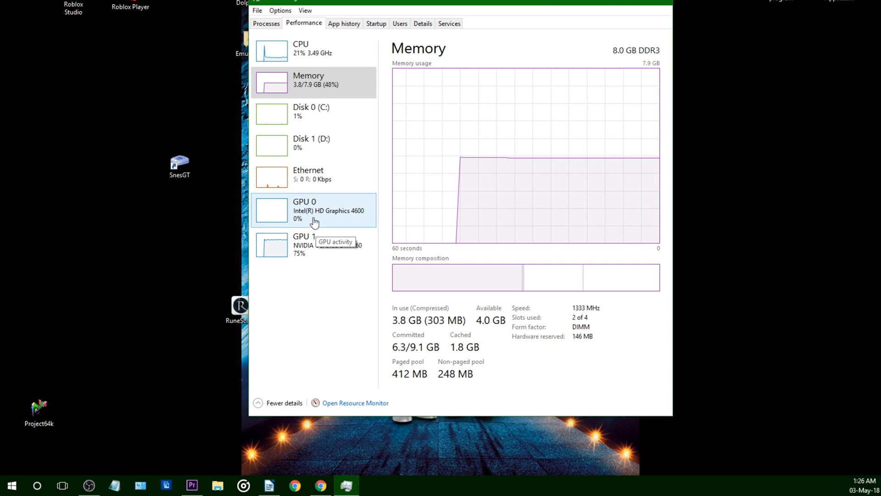
mouse_move(312, 268)
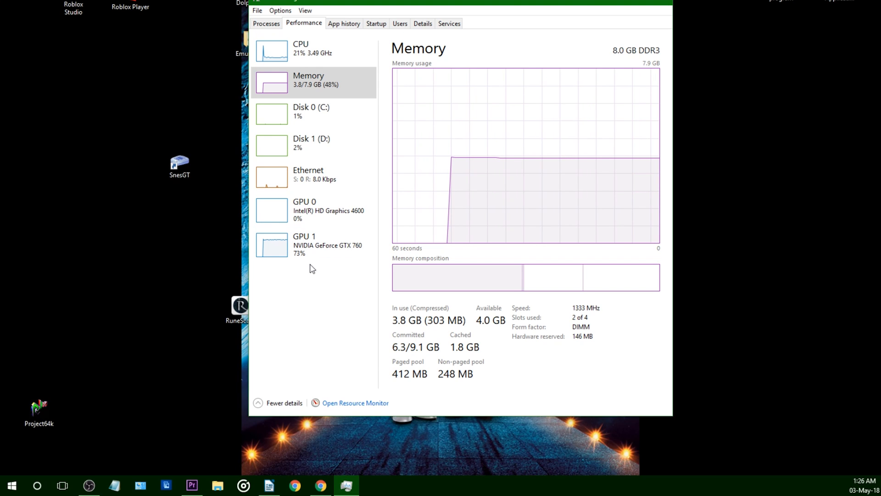
mouse_move(321, 249)
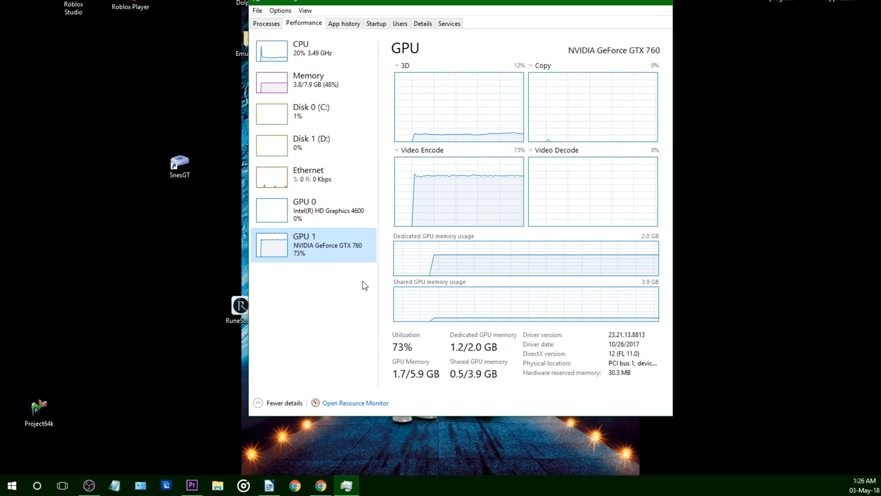
mouse_move(351, 254)
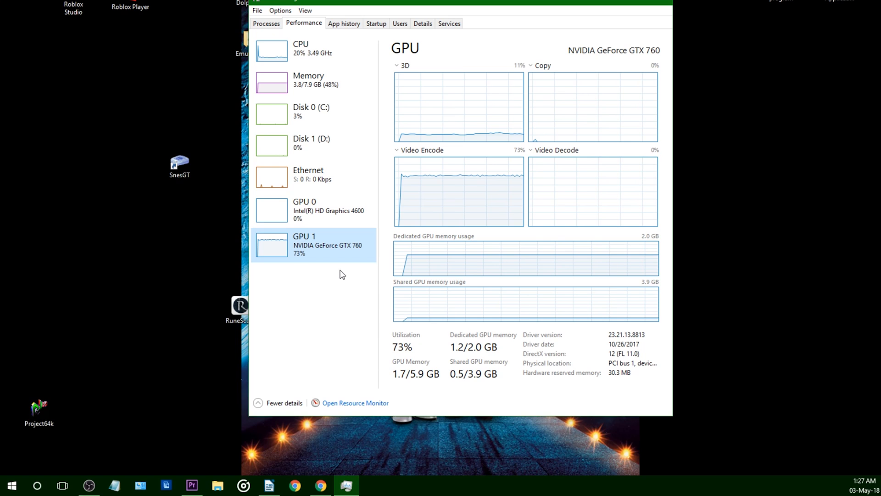
mouse_move(292, 216)
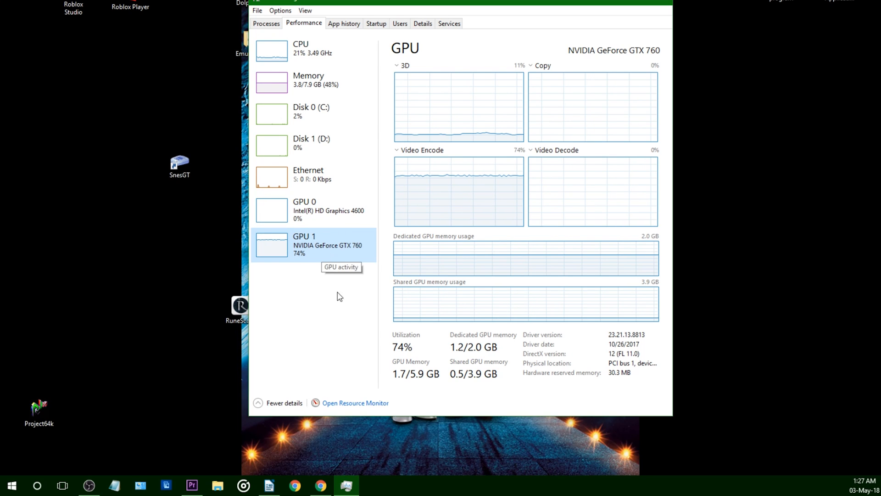
left_click(314, 209)
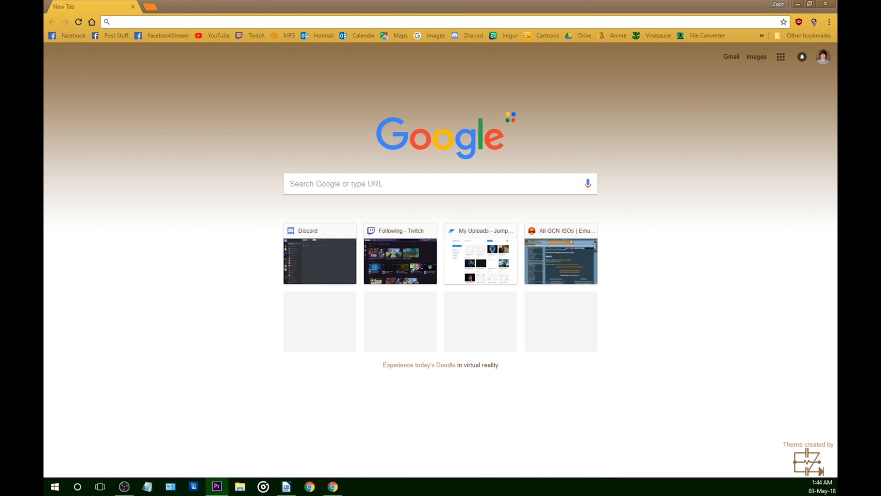
Reach Chrome's advanced settings down at the Downloads section
left_click(829, 22)
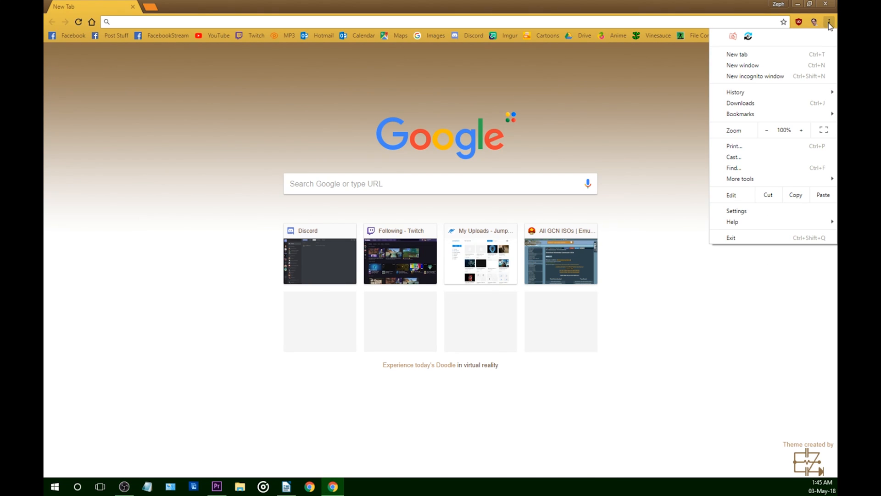
left_click(736, 210)
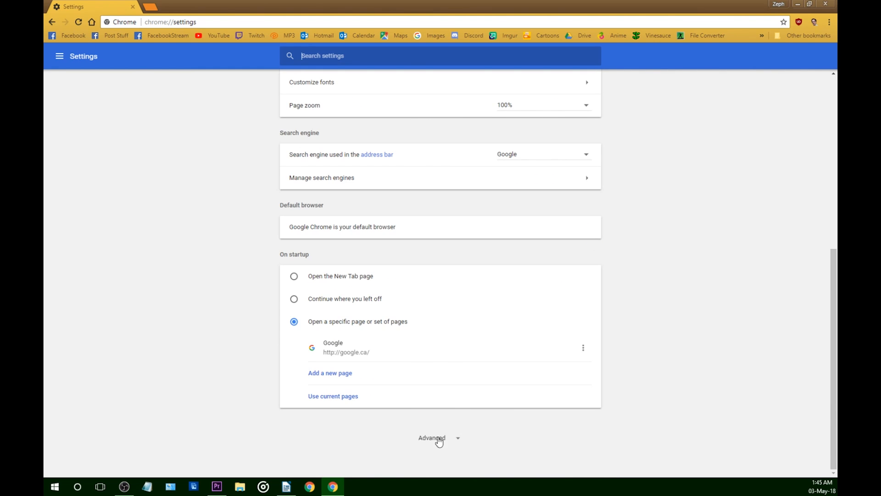
left_click(431, 437)
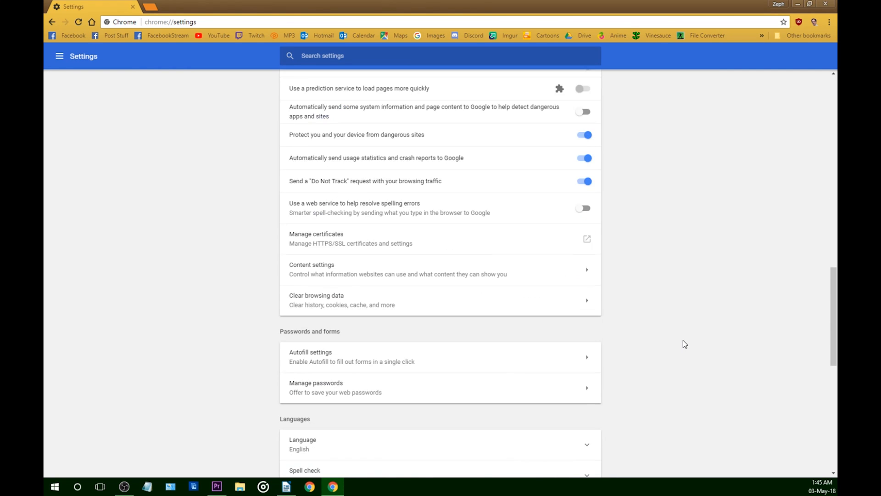
scroll("down", 3)
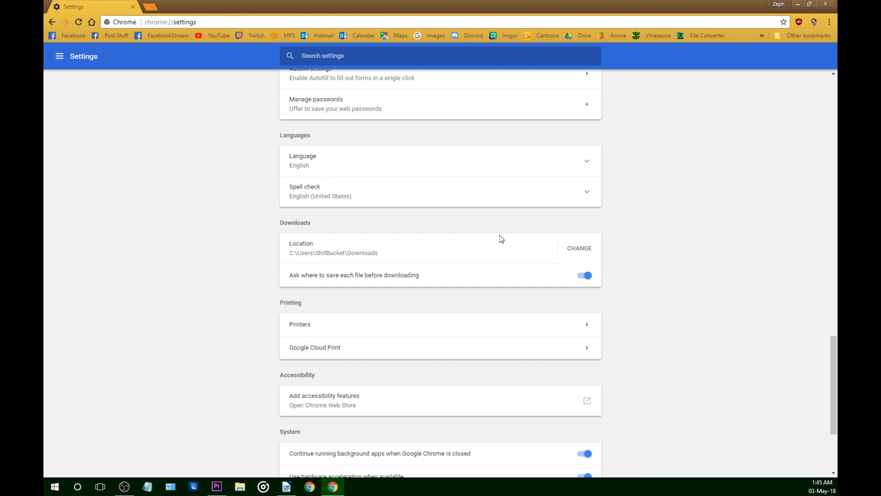
mouse_move(275, 270)
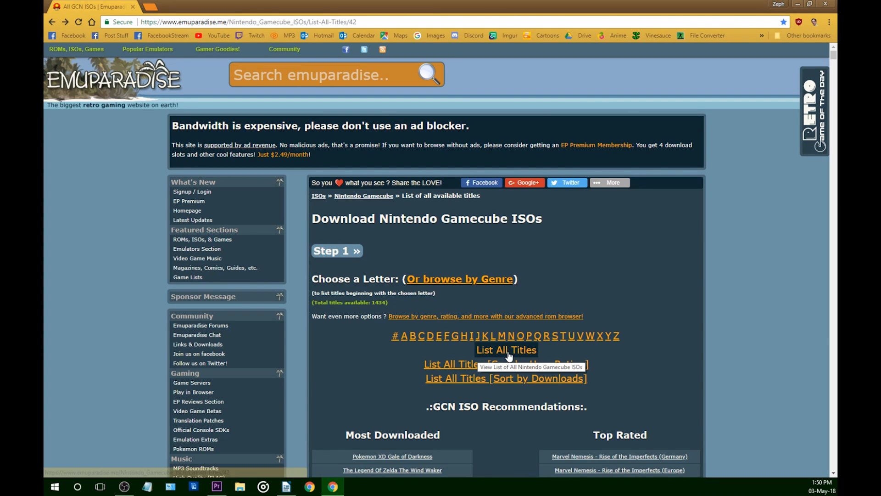
mouse_move(705, 288)
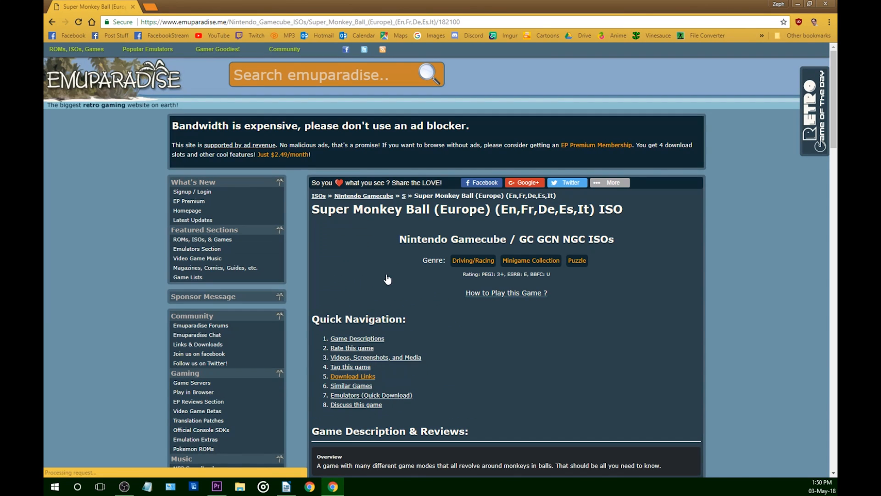
Start direct downloads of the Super Monkey Ball (Europe) and Mario Party 5 ISO archives
scroll("down", 3)
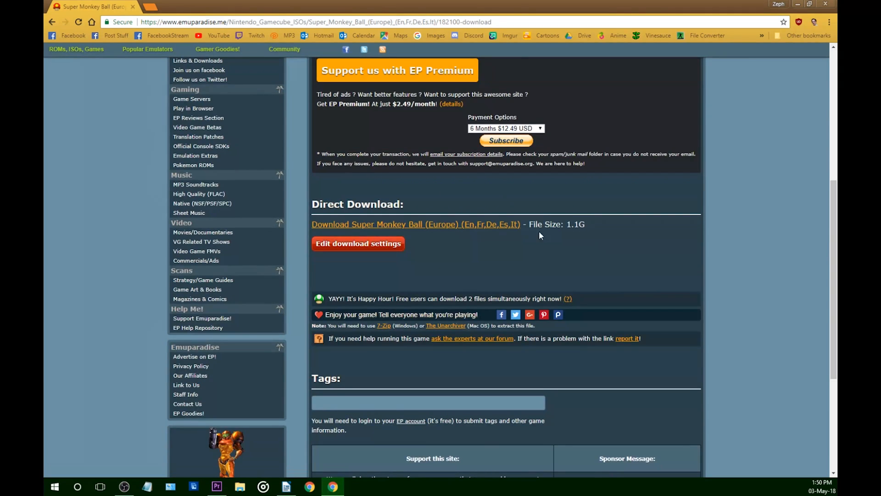
left_click(415, 223)
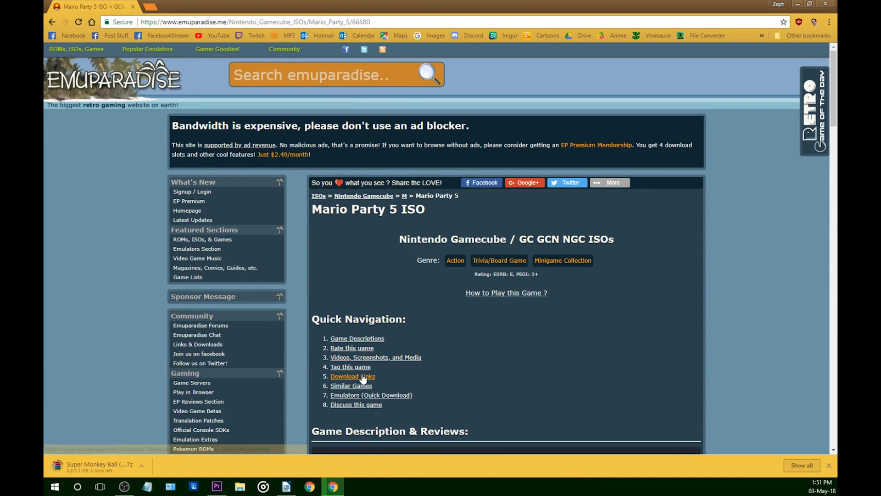
left_click(353, 376)
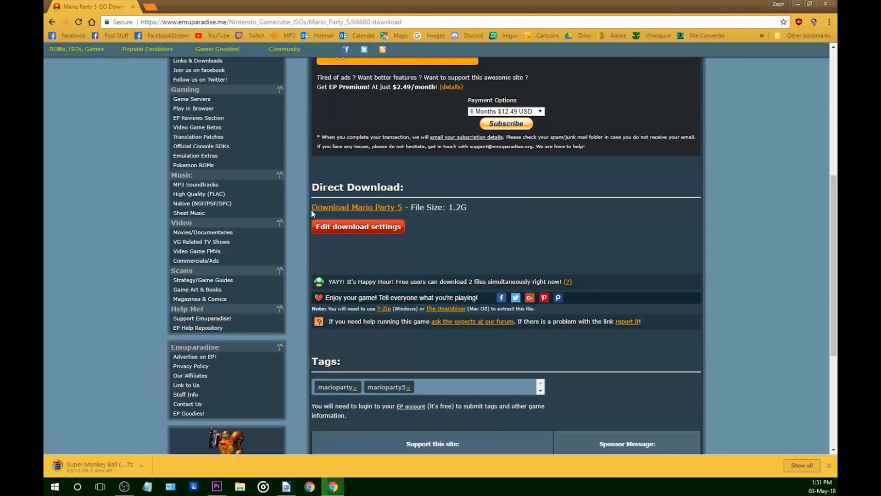
left_click(356, 206)
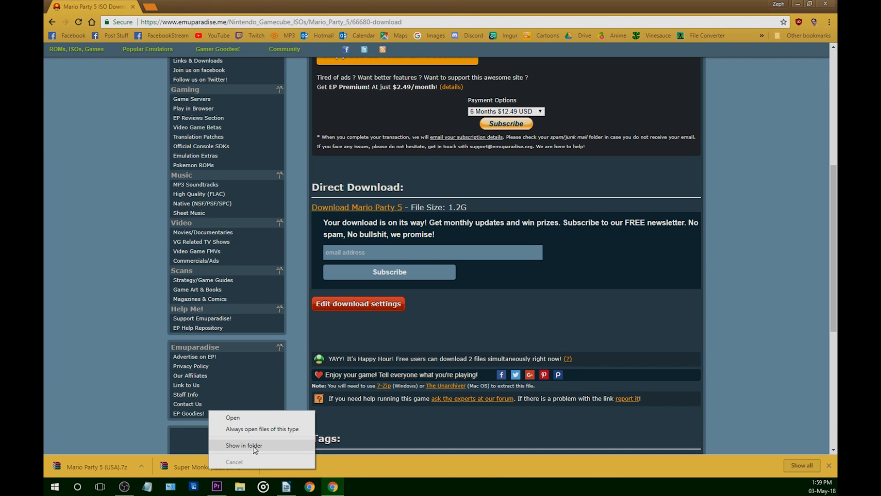
Show the downloaded game archive in its folder
left_click(244, 445)
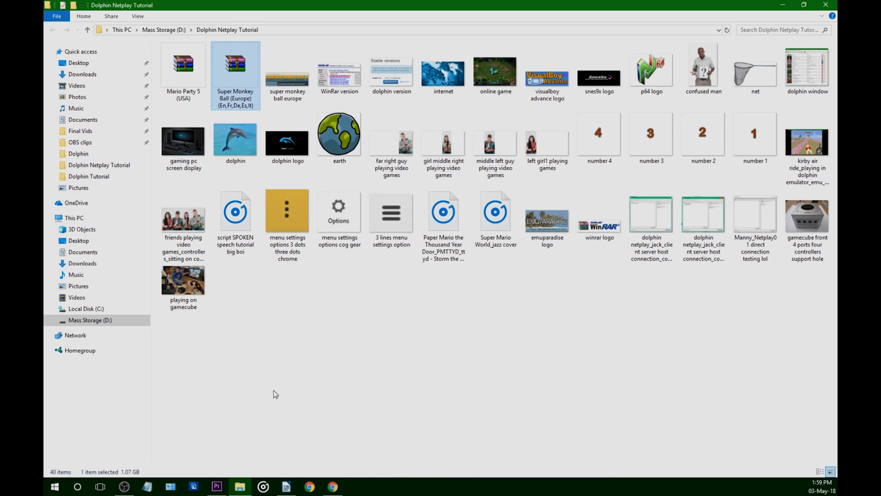
mouse_move(238, 90)
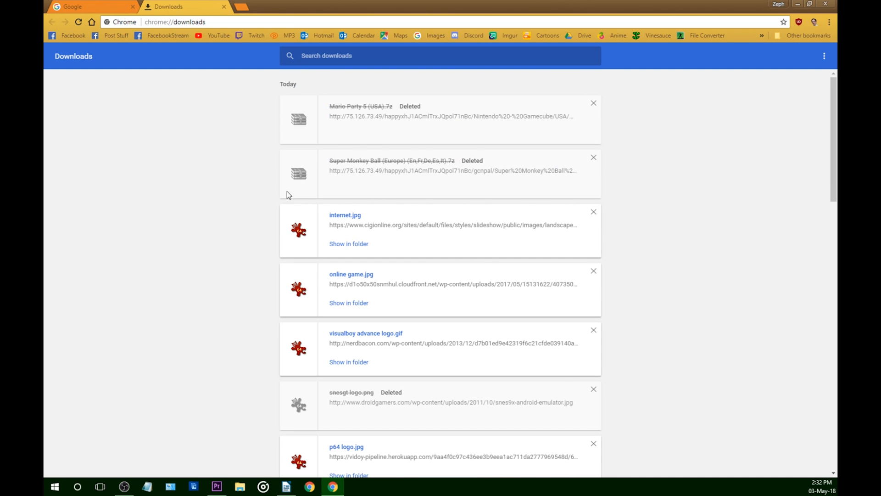
mouse_move(365, 171)
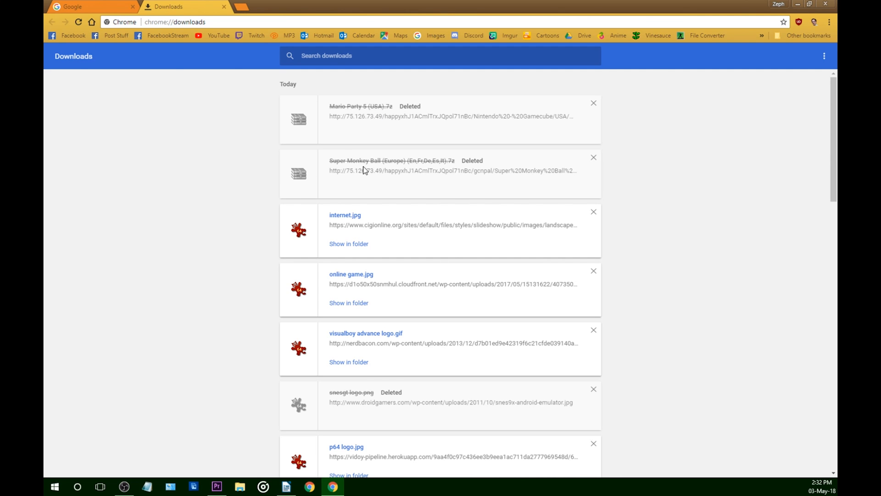
Extract the Super Monkey Ball (Europe) .7z into the Dolphin Netplay Tutorial folder with WinRAR
left_click(239, 487)
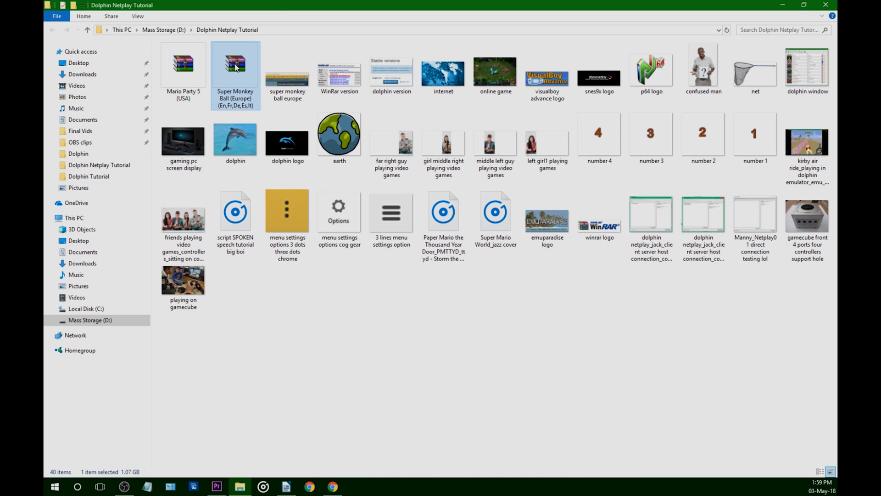
right_click(236, 67)
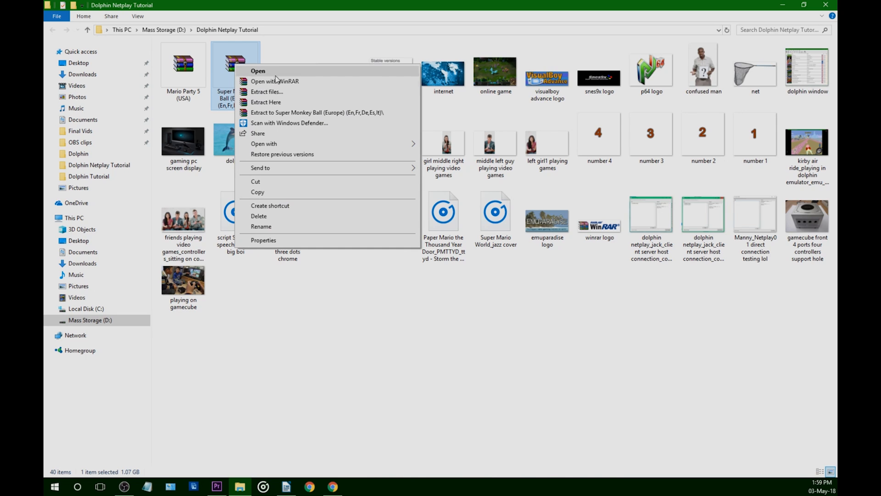
left_click(267, 92)
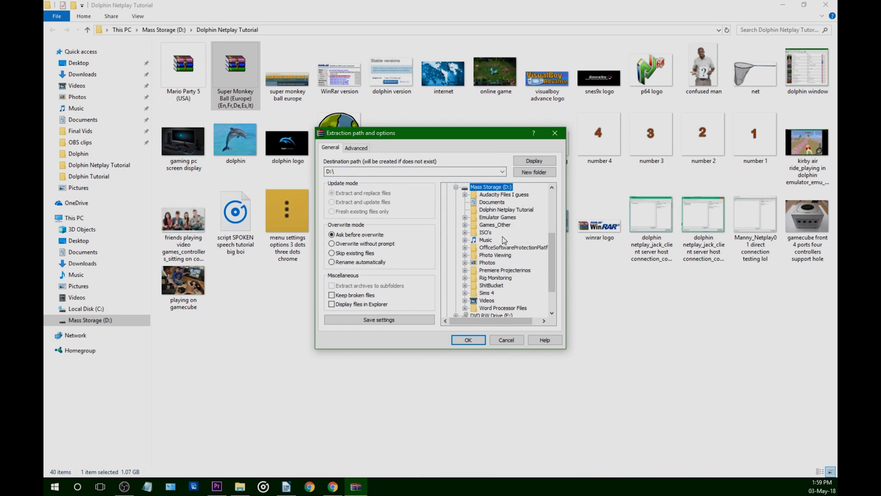
left_click(506, 209)
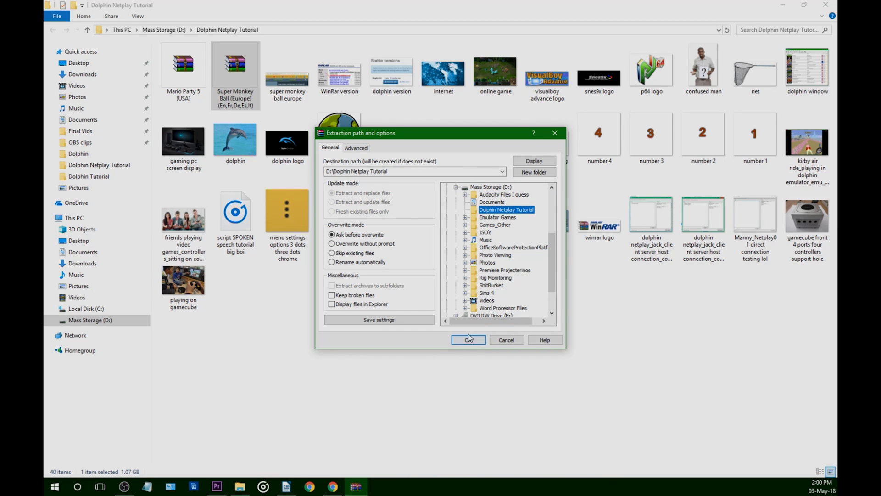
left_click(467, 339)
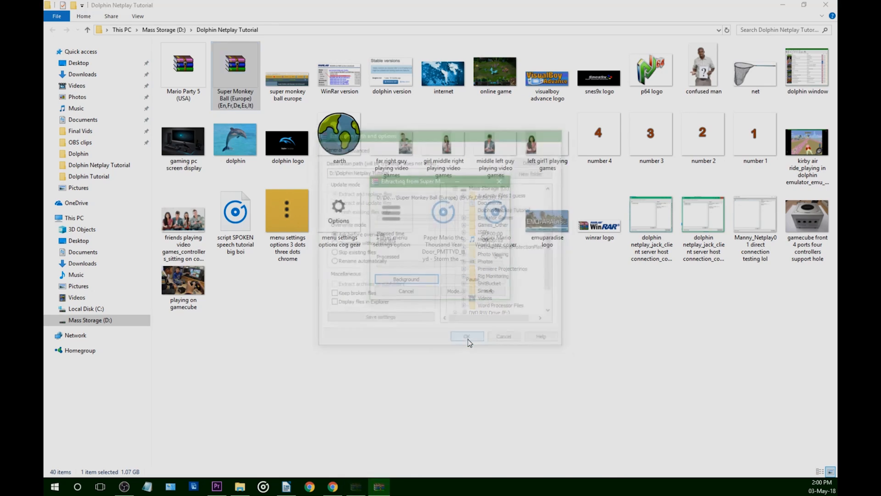
left_click(467, 336)
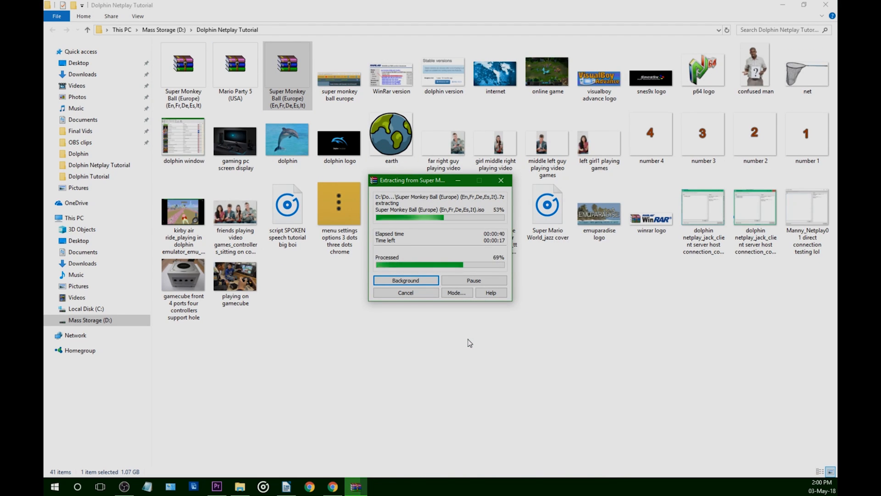
left_click(235, 63)
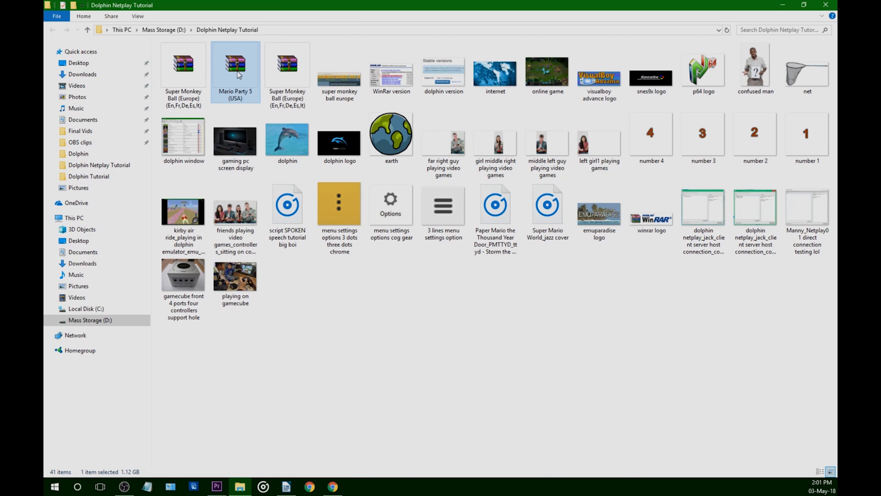
Extract the Mario Party 5 archive here and switch the folder to large icons
right_click(235, 63)
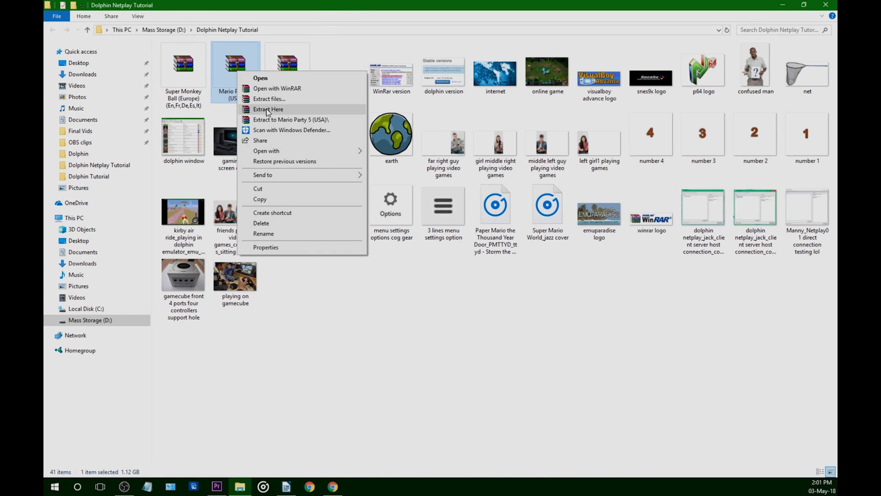
left_click(268, 109)
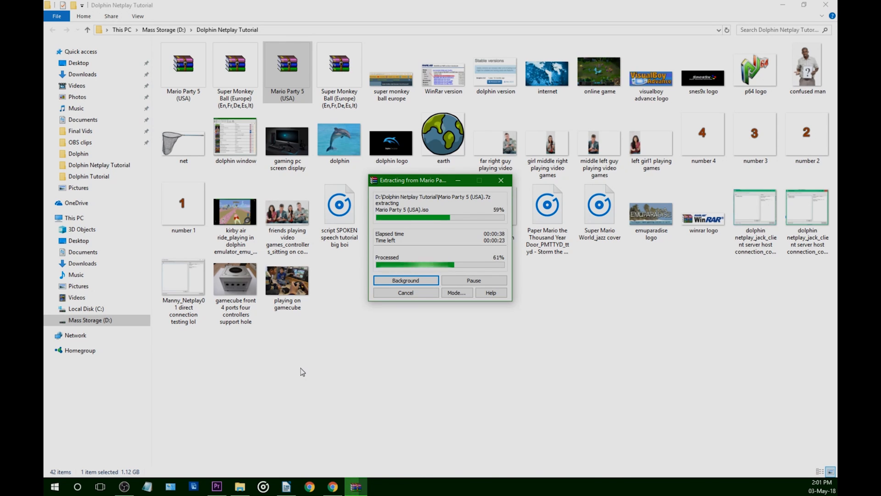
left_click(405, 280)
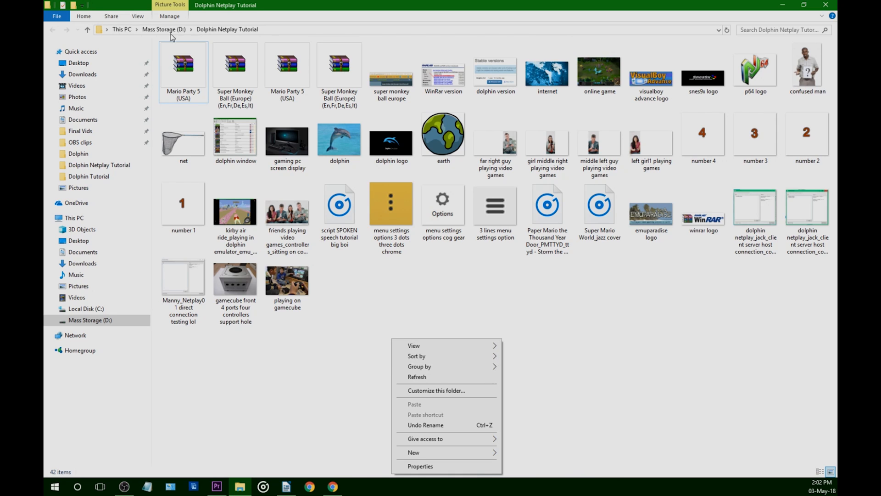
left_click(137, 15)
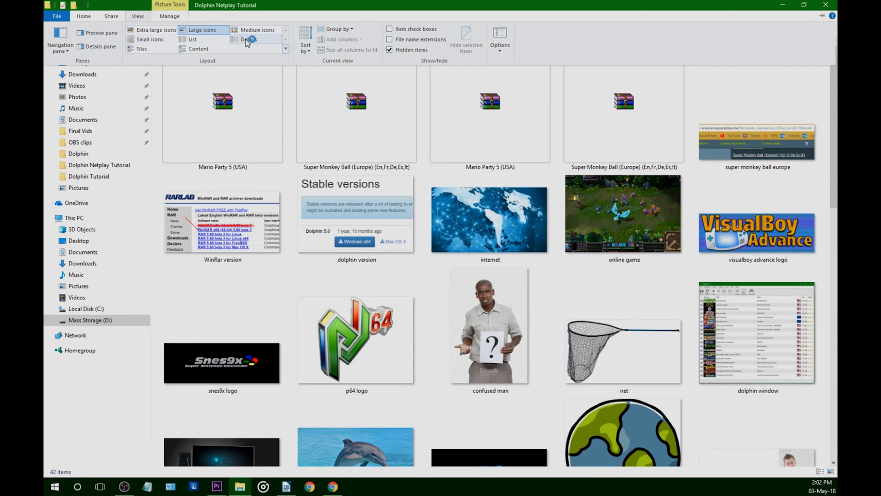
left_click(247, 39)
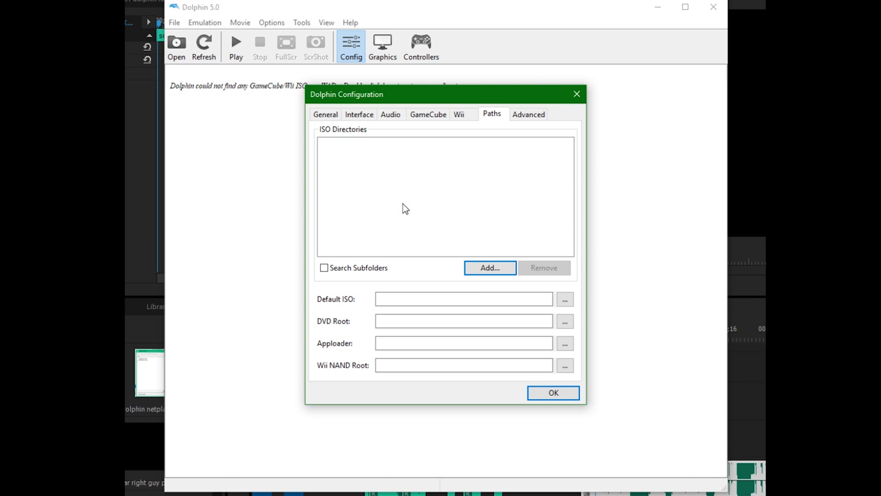
mouse_move(512, 215)
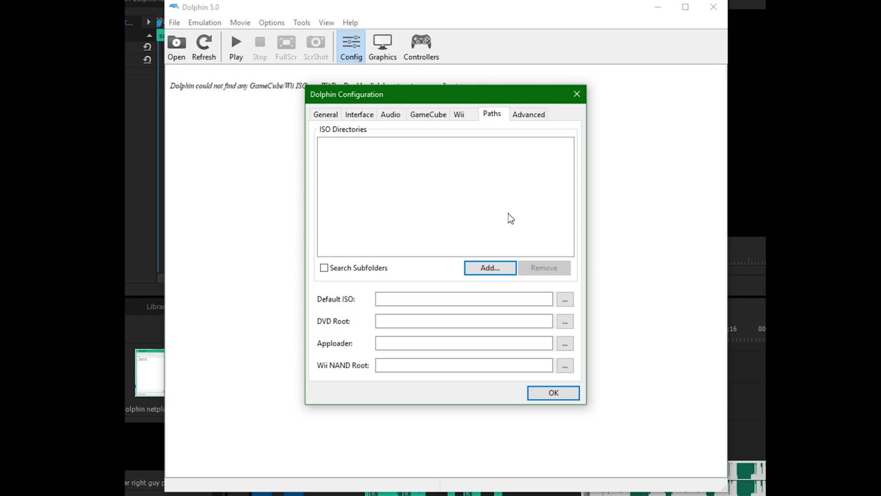
mouse_move(517, 215)
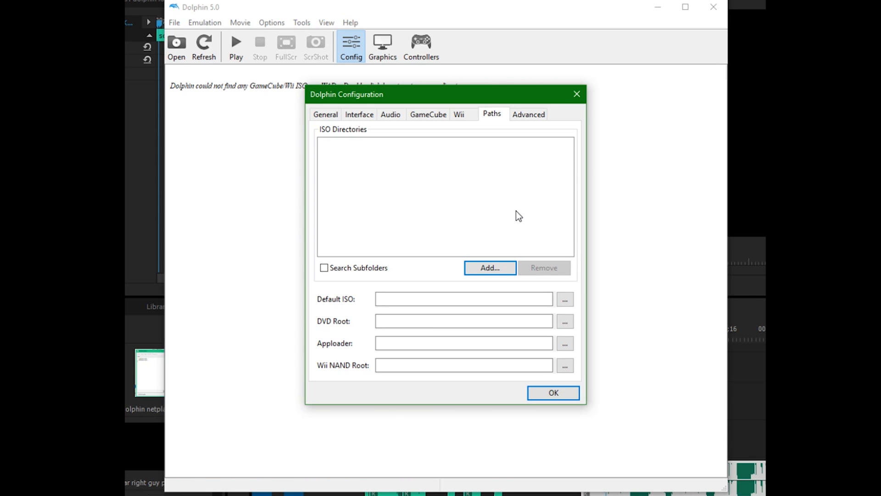
mouse_move(508, 221)
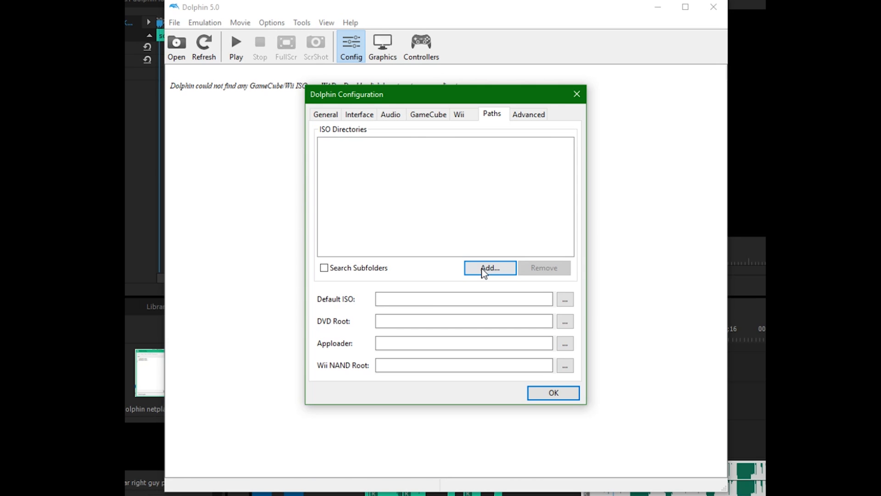
Add the Dolphin Netplay Tutorial folder as an ISO directory and save the configuration
left_click(488, 267)
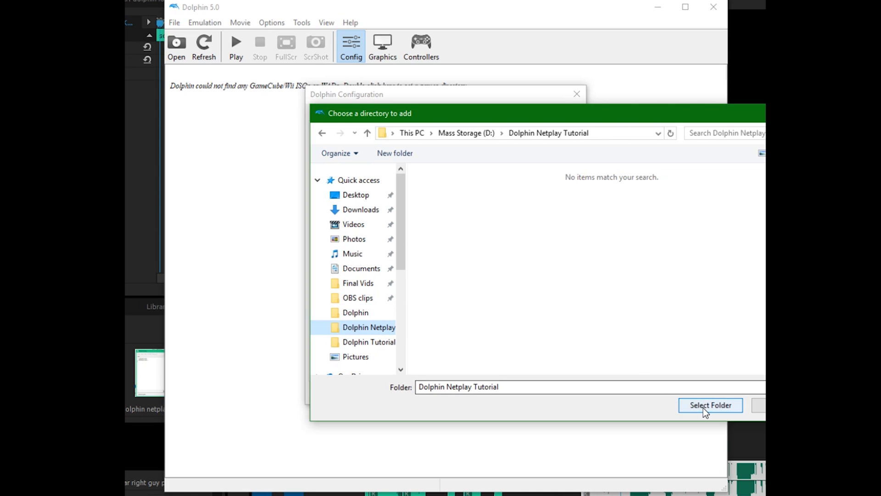
left_click(709, 405)
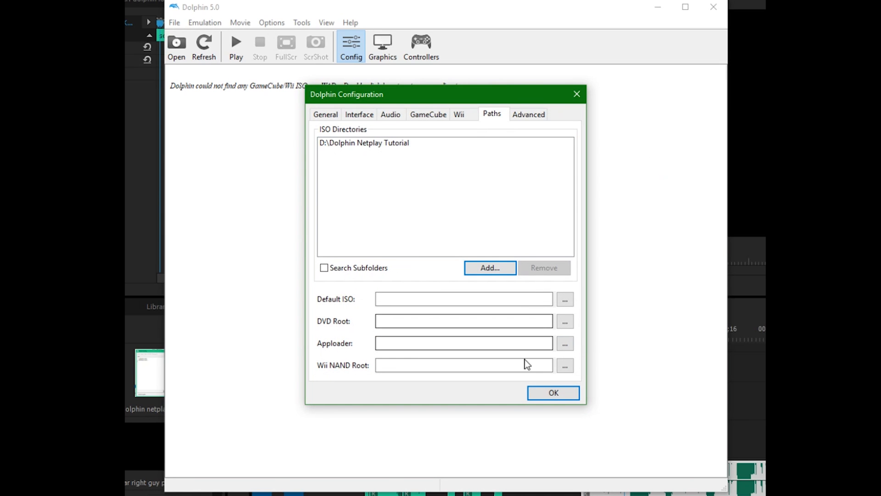
left_click(528, 114)
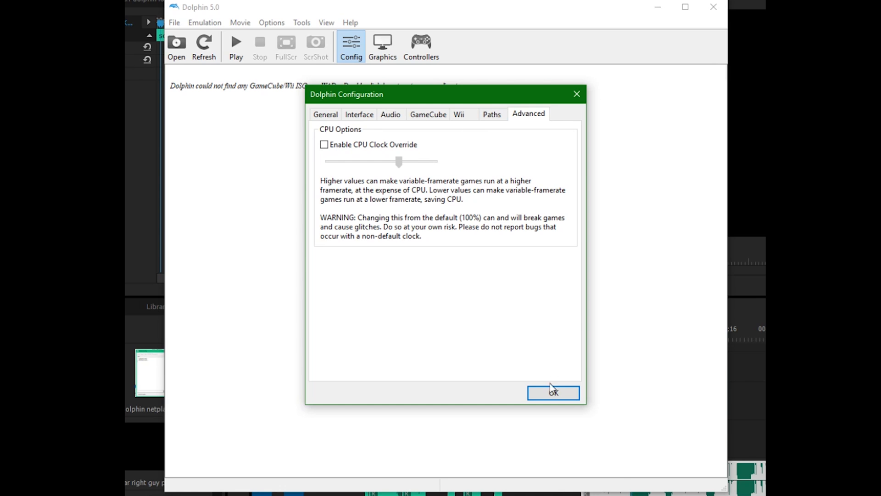
left_click(552, 392)
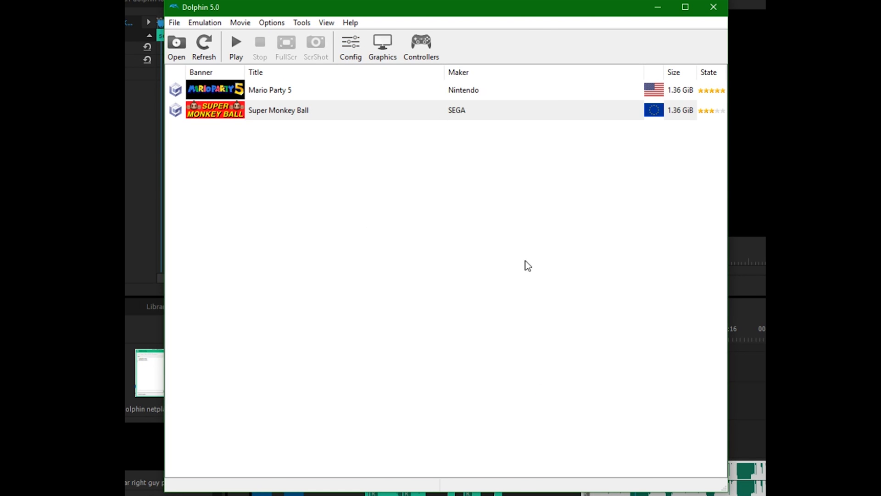
mouse_move(511, 226)
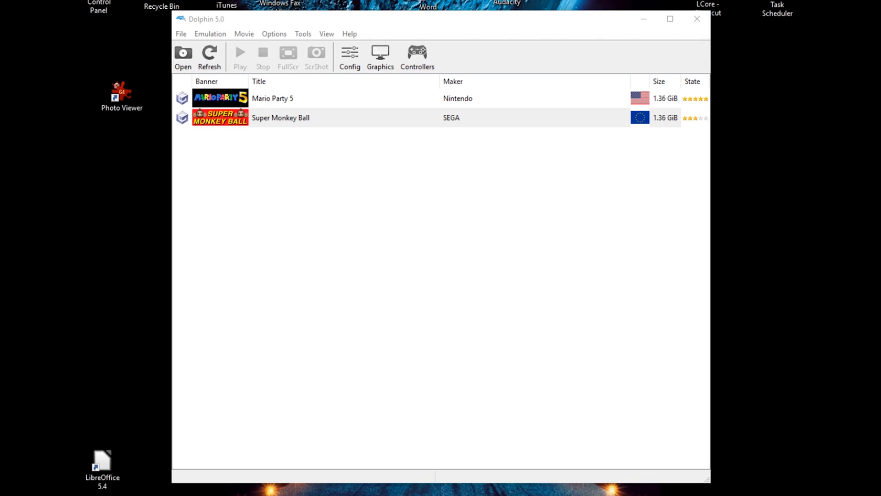
mouse_move(377, 50)
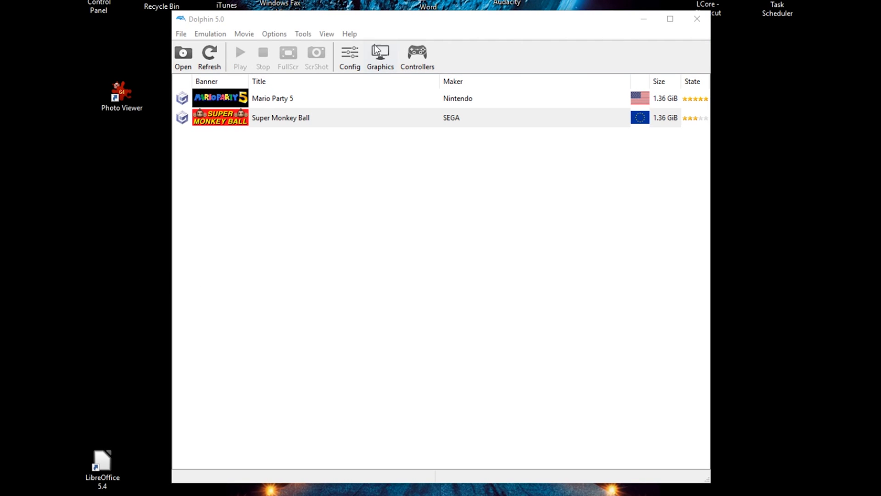
In Graphics settings keep the NVIDIA GeForce GTX 760 adapter and Direct3D 11 backend
left_click(380, 56)
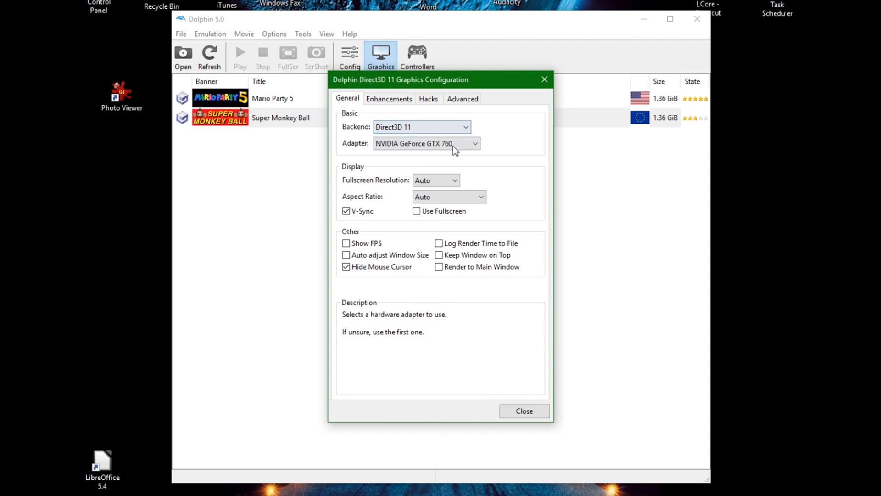
left_click(425, 144)
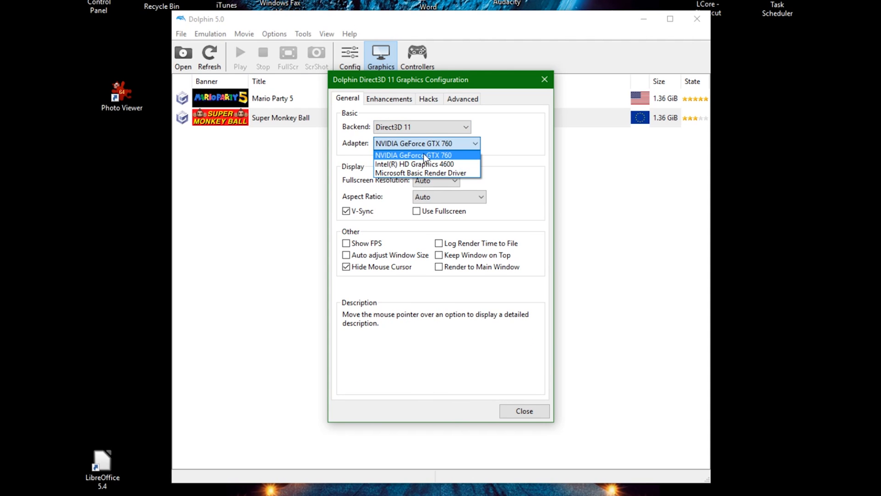
left_click(414, 155)
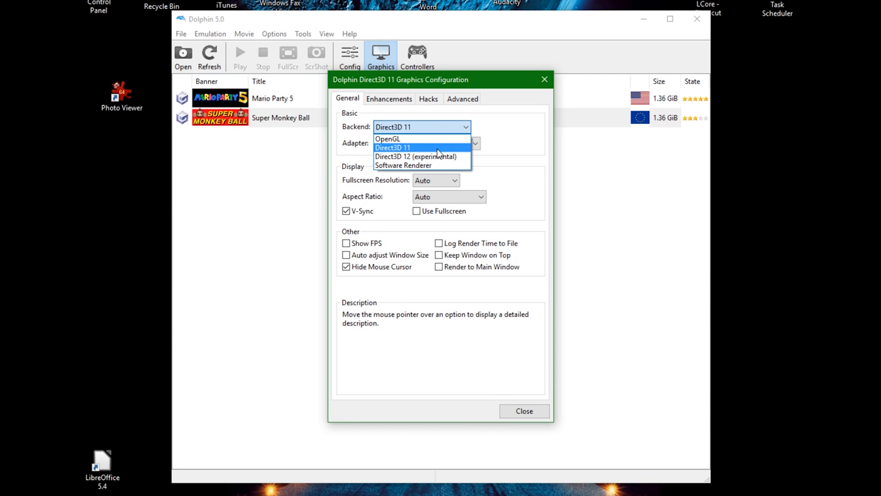
left_click(392, 147)
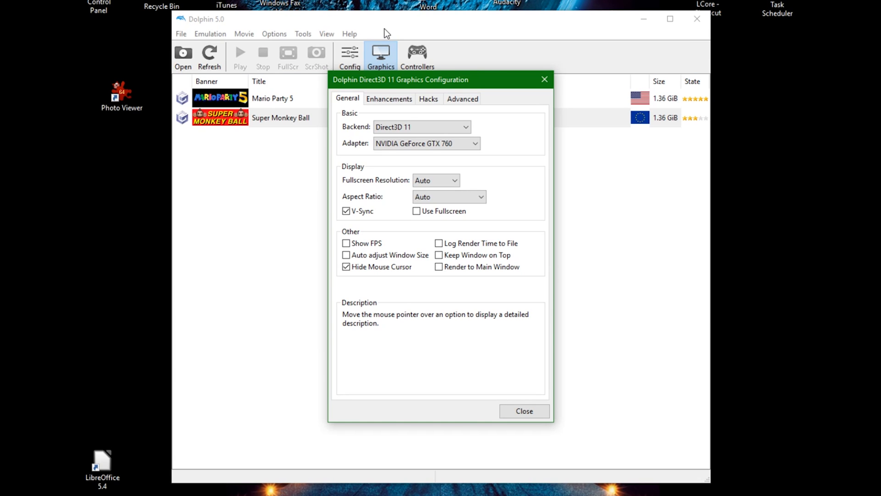
Review Enhancements, leaving anti-aliasing off and anisotropic filtering at 1x
left_click(388, 101)
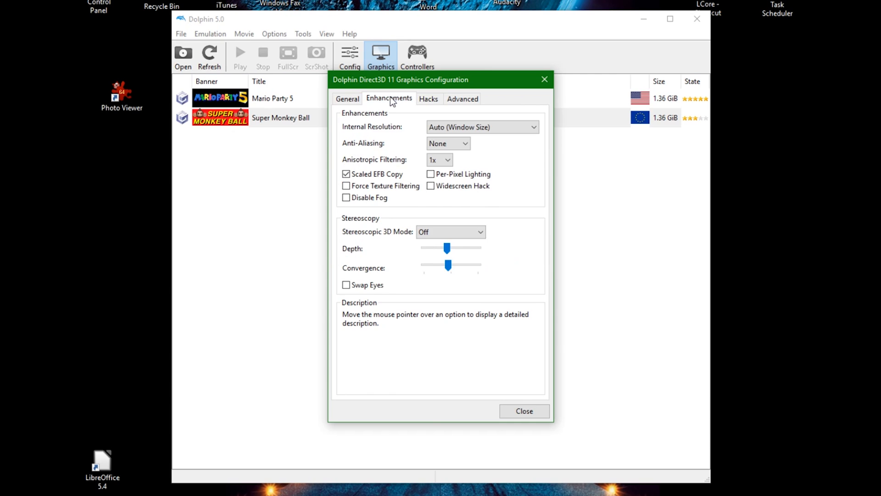
mouse_move(448, 143)
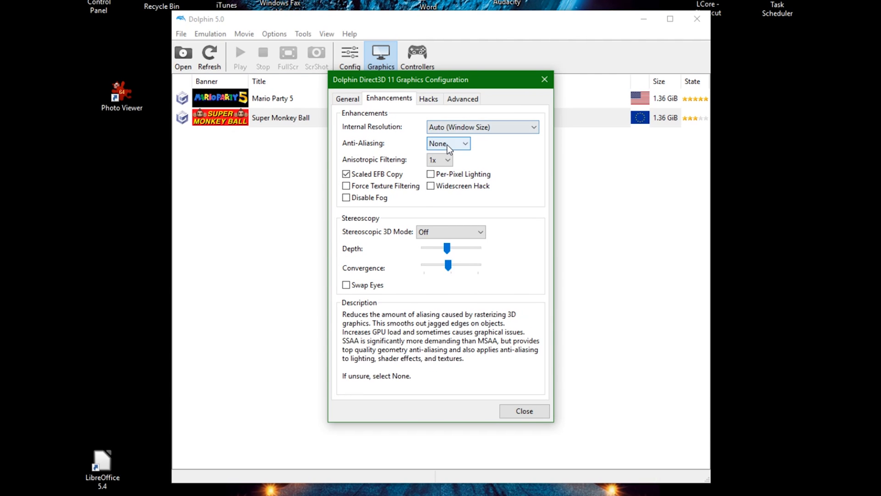
left_click(447, 144)
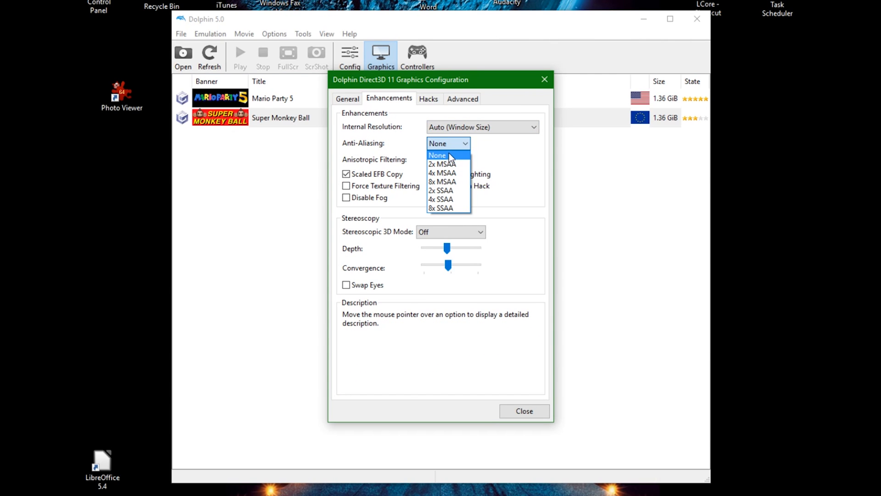
left_click(440, 160)
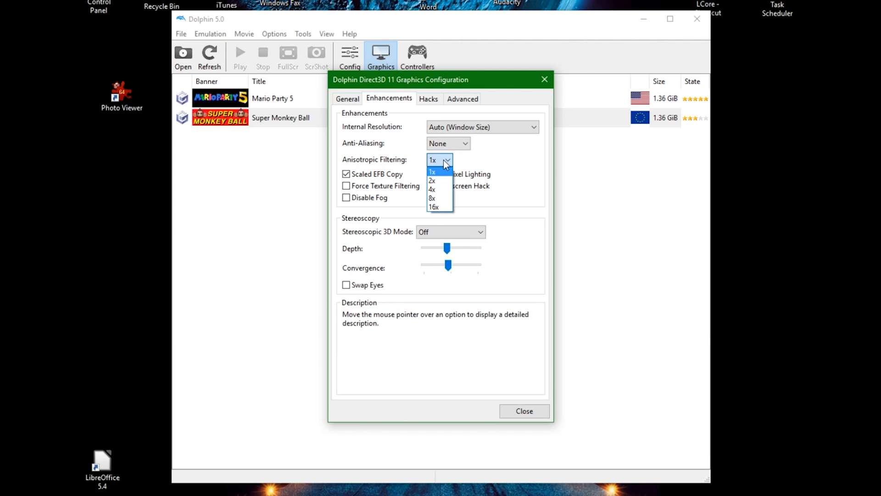
left_click(432, 171)
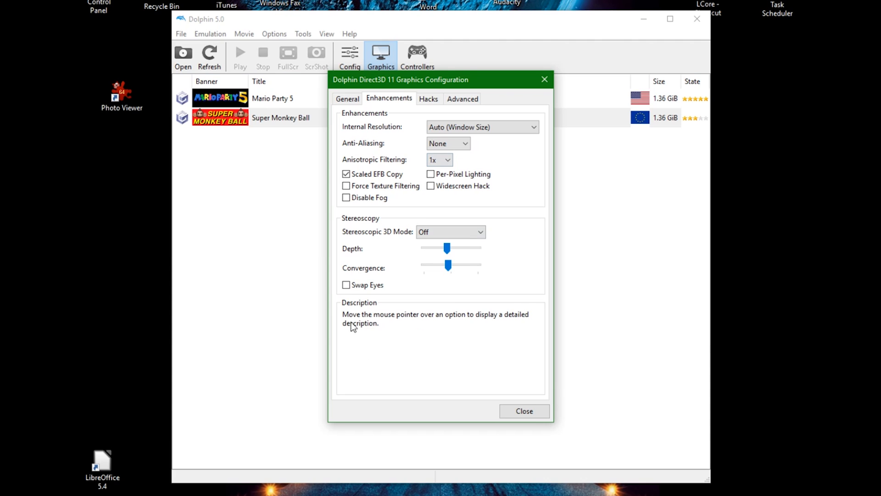
mouse_move(455, 276)
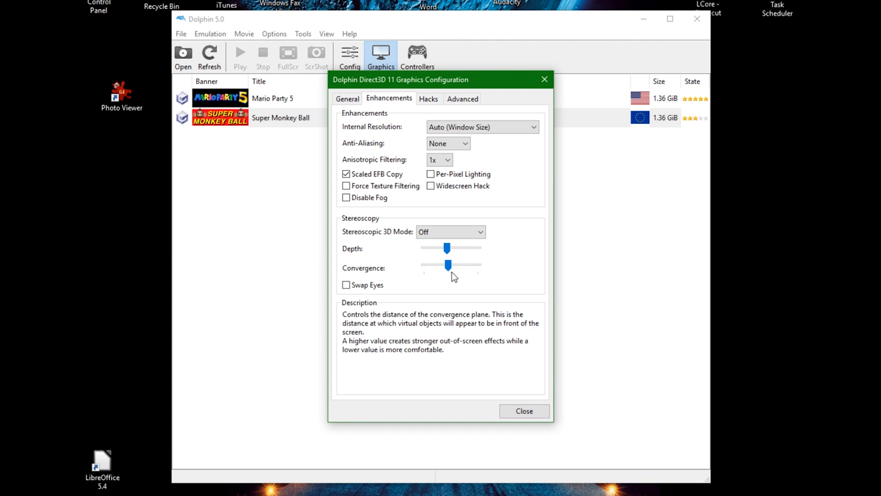
mouse_move(435, 276)
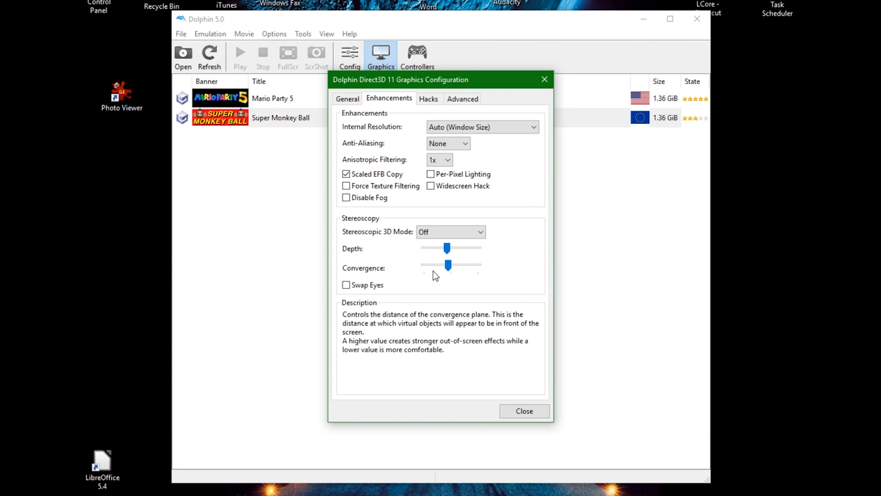
mouse_move(414, 239)
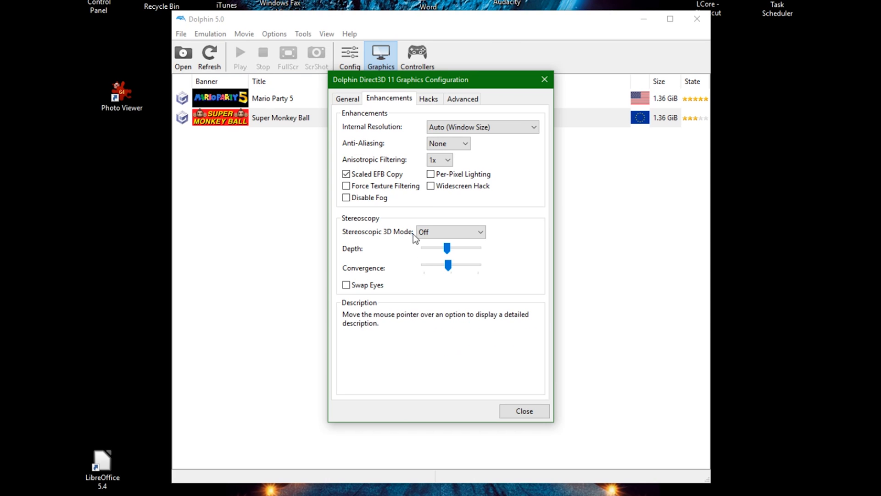
left_click(347, 98)
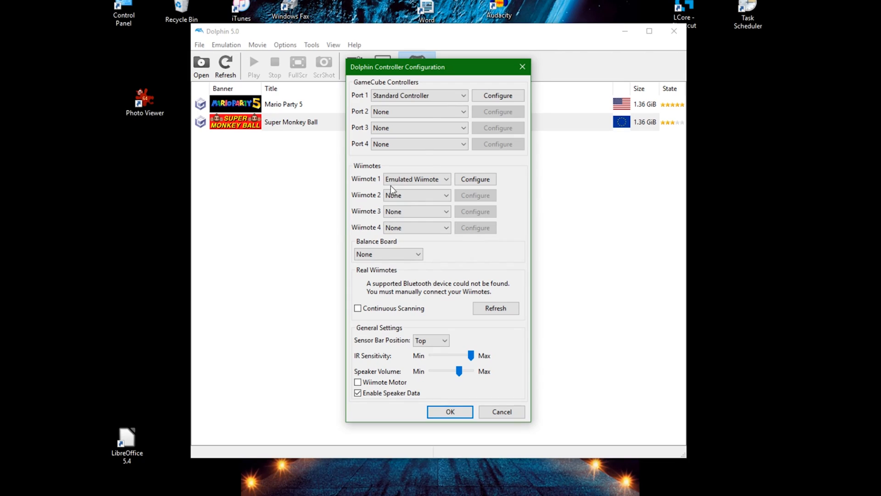
Keep a Standard Controller on port 1 and open its mapping configuration
left_click(418, 94)
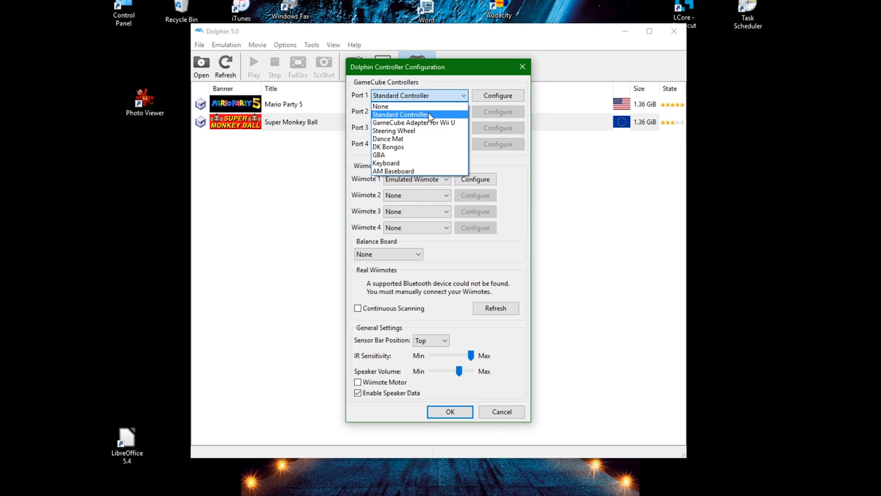
left_click(400, 115)
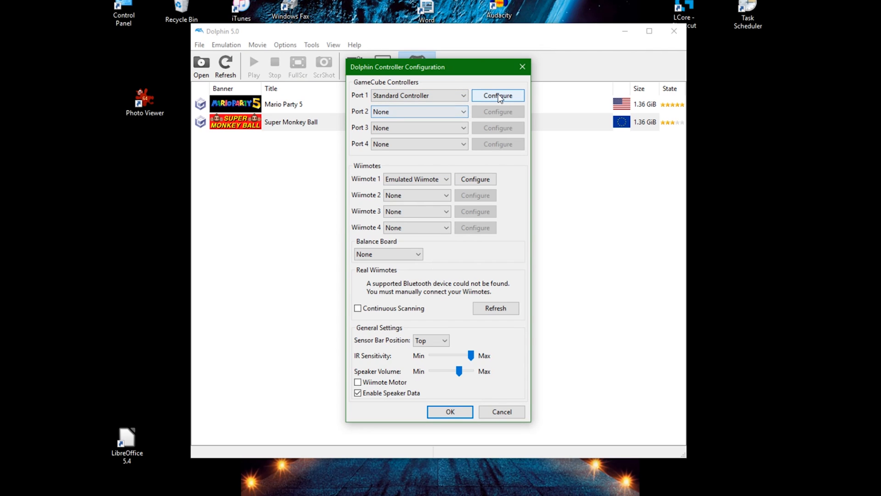
left_click(497, 95)
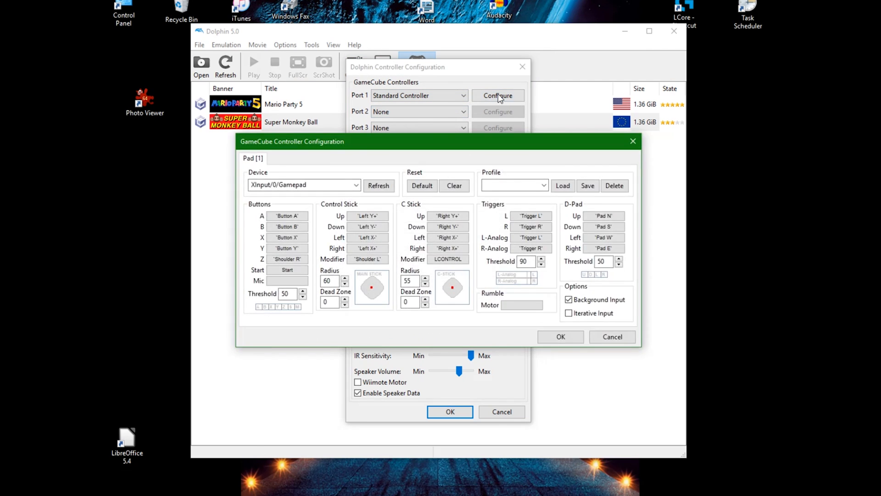
Clear Pad 1's existing control mappings before rebinding to the XInput gamepad
left_click(286, 221)
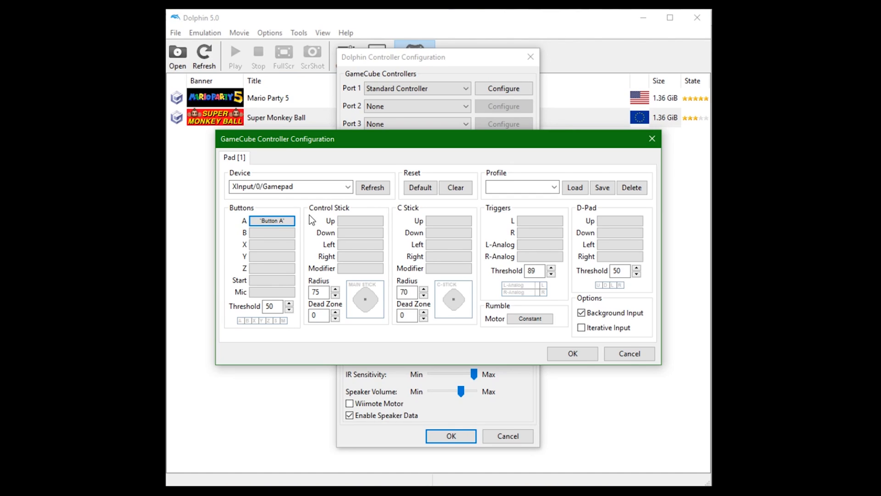
mouse_move(272, 256)
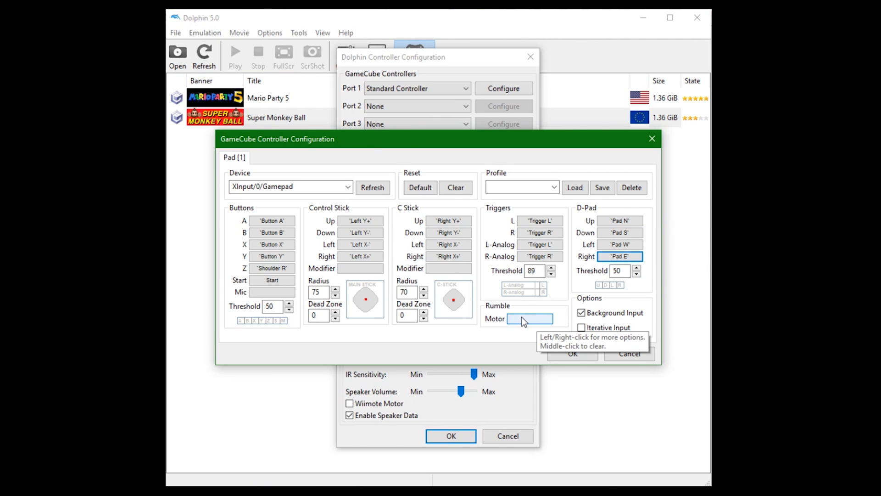
Bind Rumble to the gamepad's Motor L, test the vibration and confirm the controller settings
left_click(528, 319)
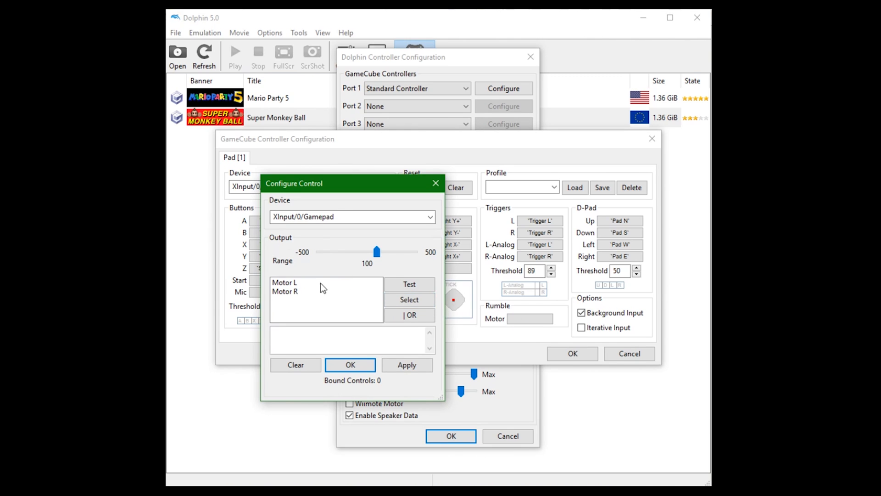
mouse_move(306, 287)
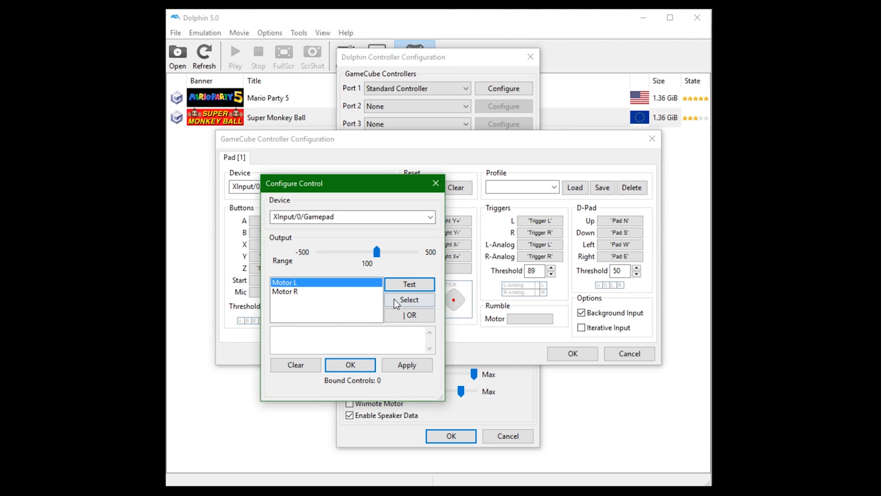
left_click(409, 299)
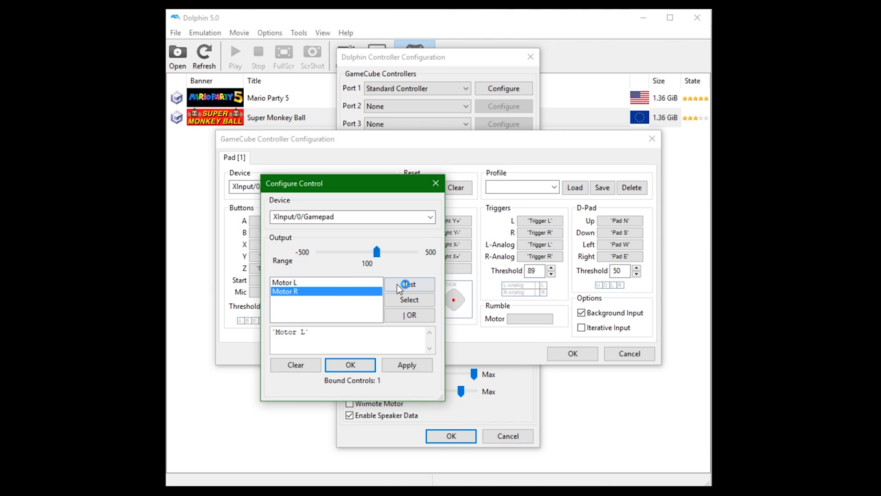
left_click(408, 285)
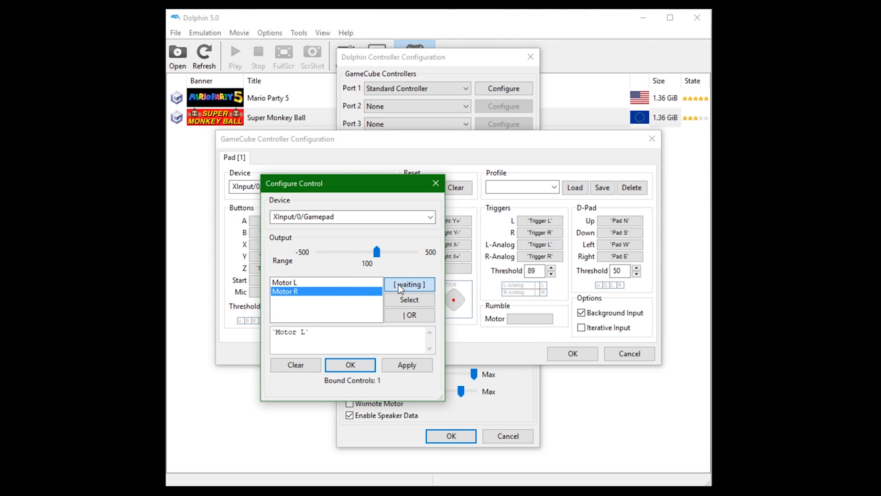
left_click(304, 282)
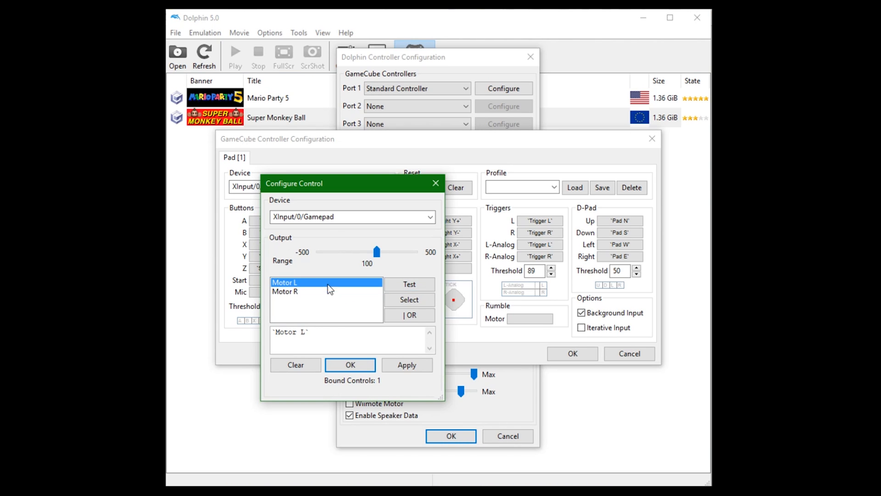
left_click(410, 283)
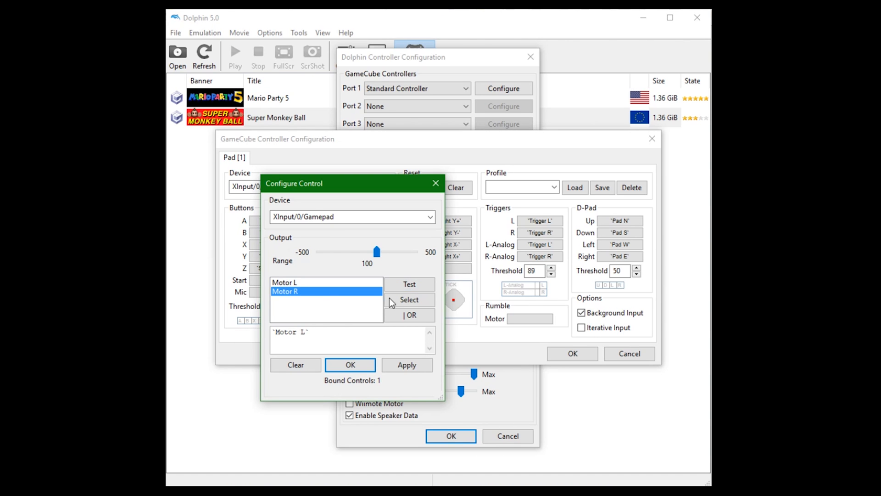
left_click(350, 364)
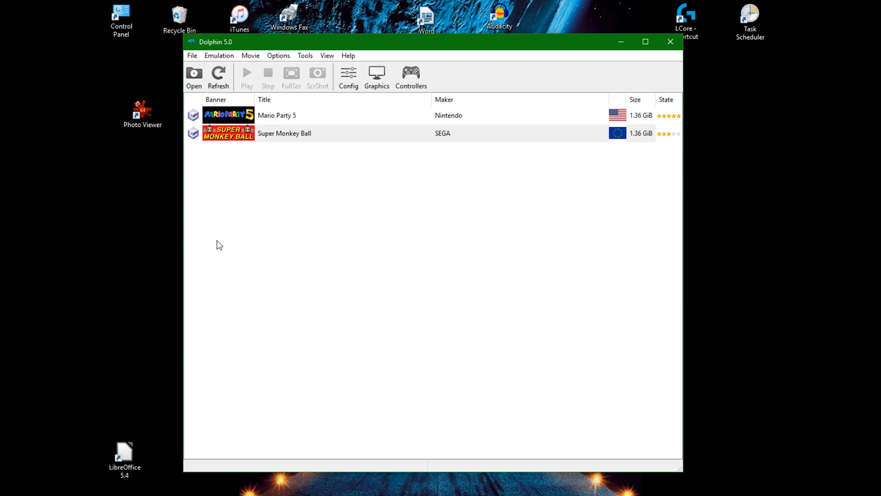
Check in Config > GameCube that Slot A is set to Memory Card
left_click(347, 77)
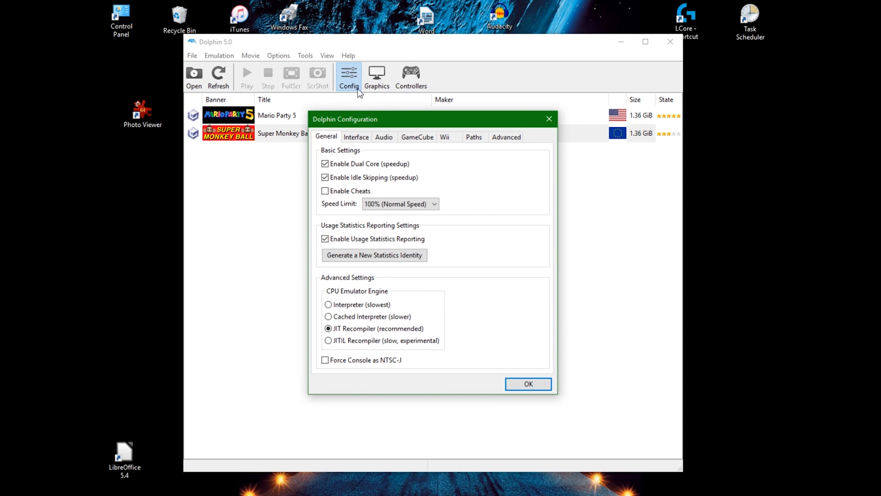
left_click(416, 137)
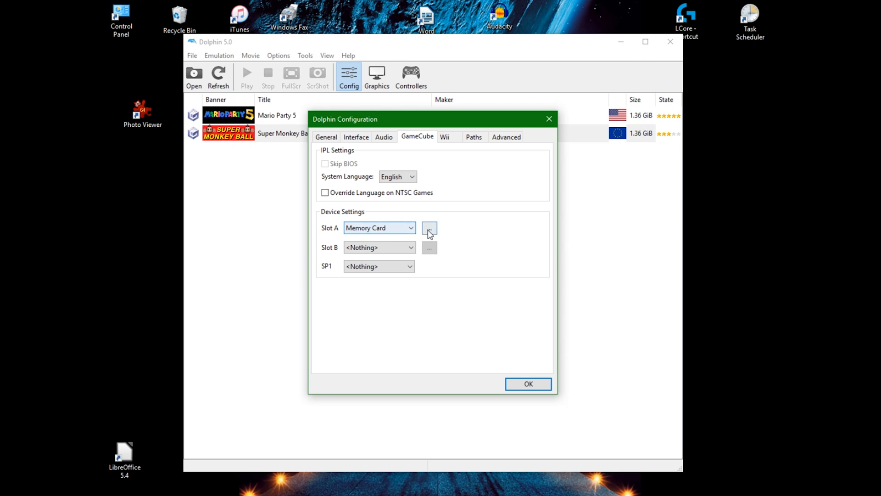
left_click(428, 227)
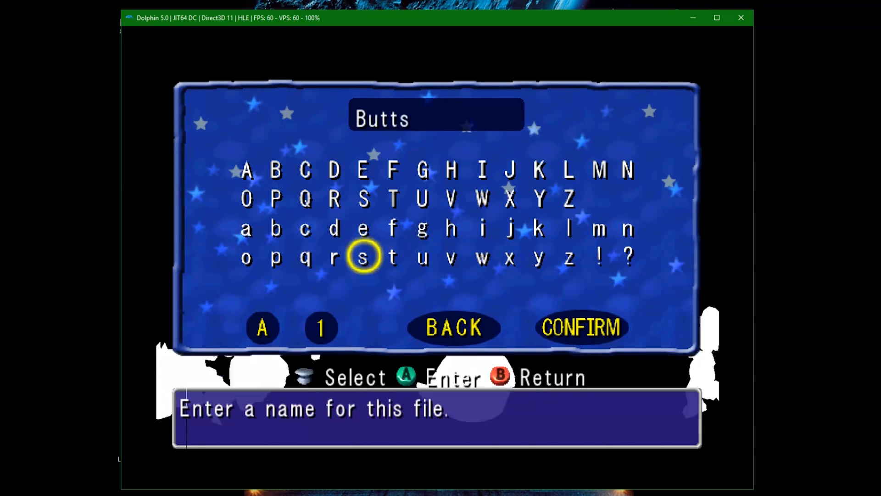
Bring up the file chooser for Slot A's memory card file
left_click(582, 328)
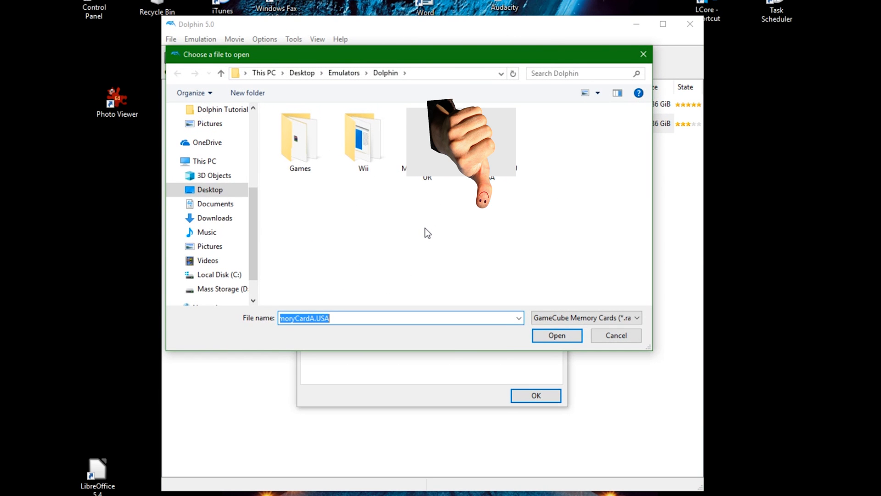
Load MemoryCardA.USA from the Emulators\Dolphin folder into Slot A
left_click(556, 335)
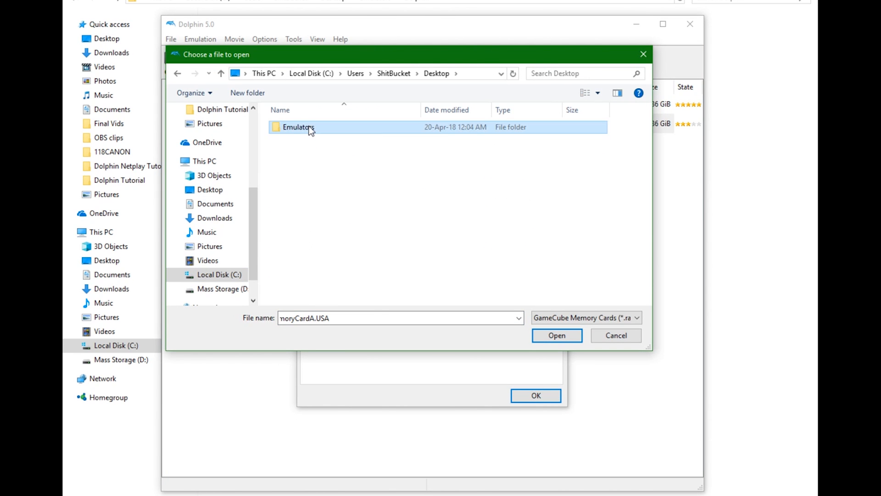
double_click(297, 126)
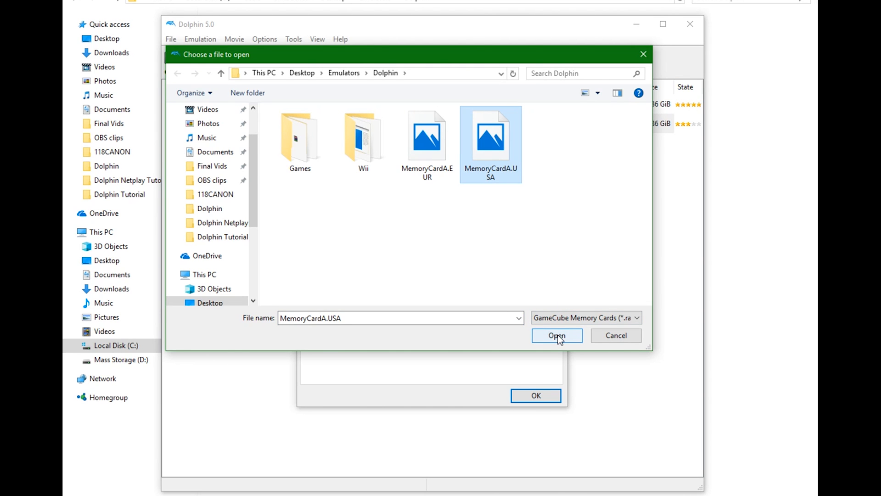
left_click(556, 335)
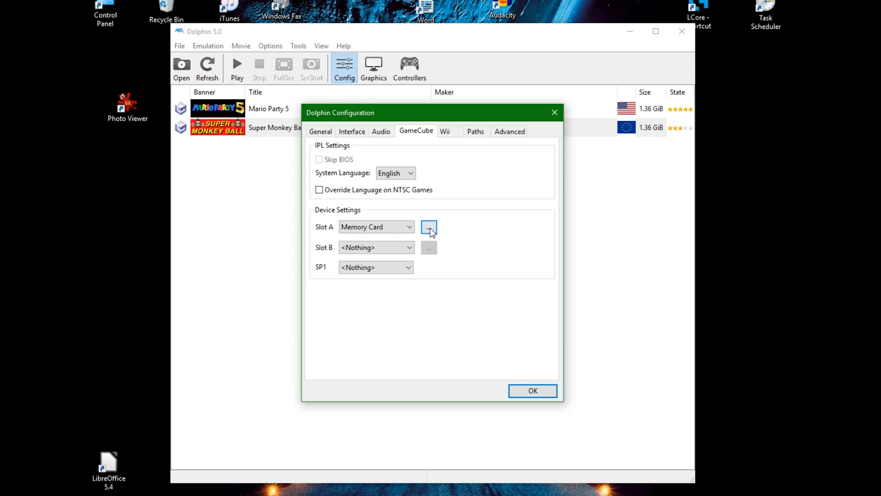
Switch Slot A to the MemoryCardA.USA file in D:\Dolphin Netplay Tutorial
left_click(429, 226)
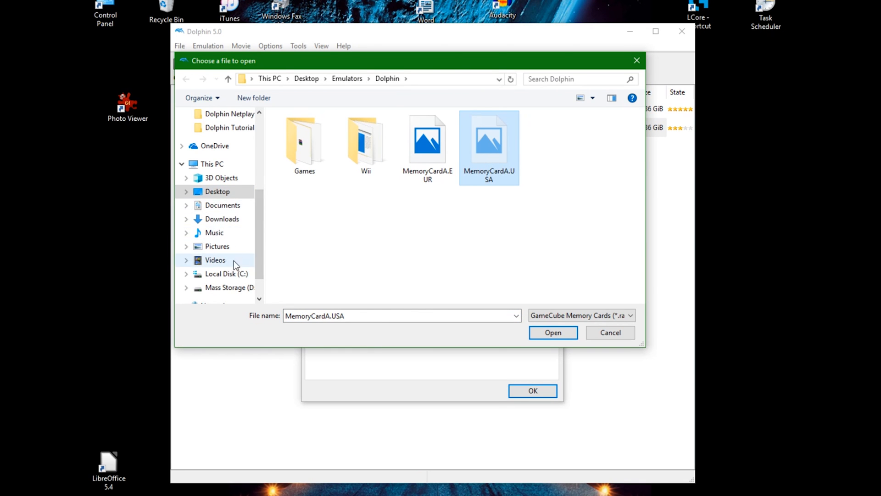
left_click(242, 169)
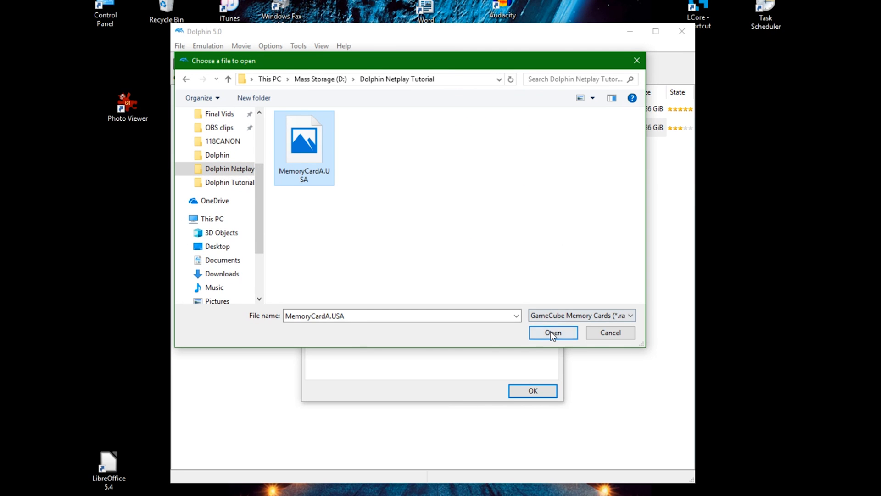
left_click(552, 332)
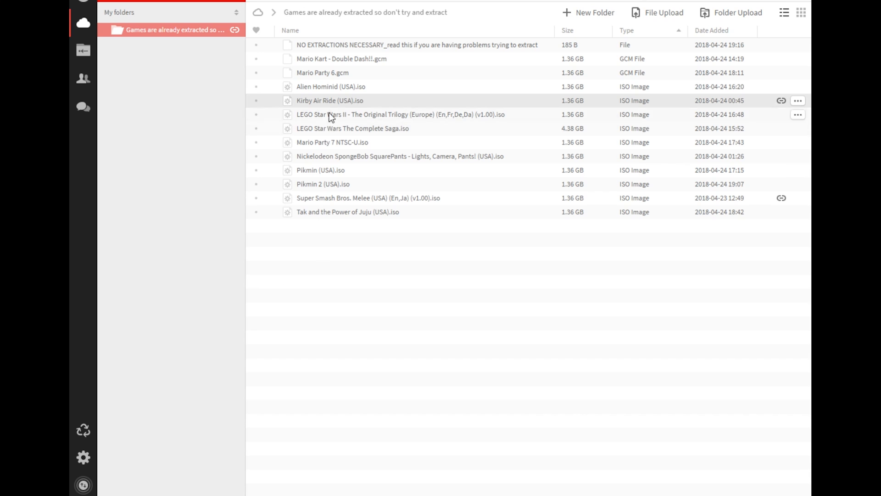
left_click(797, 100)
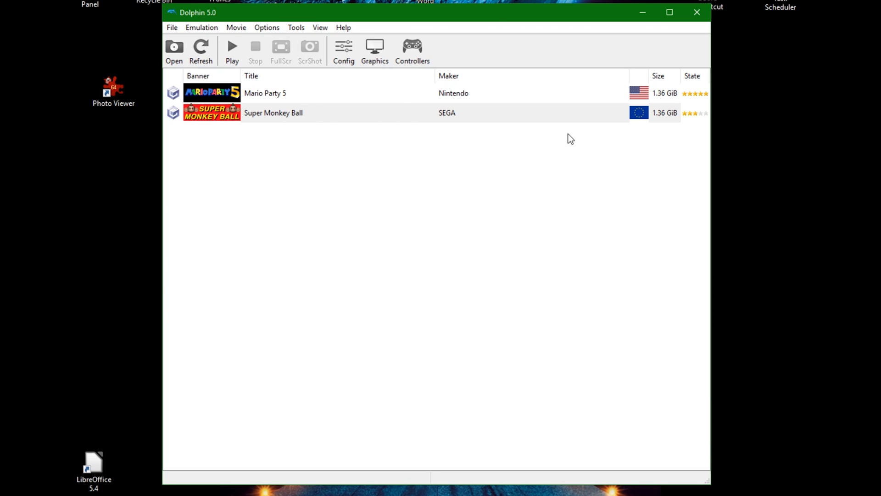
mouse_move(415, 211)
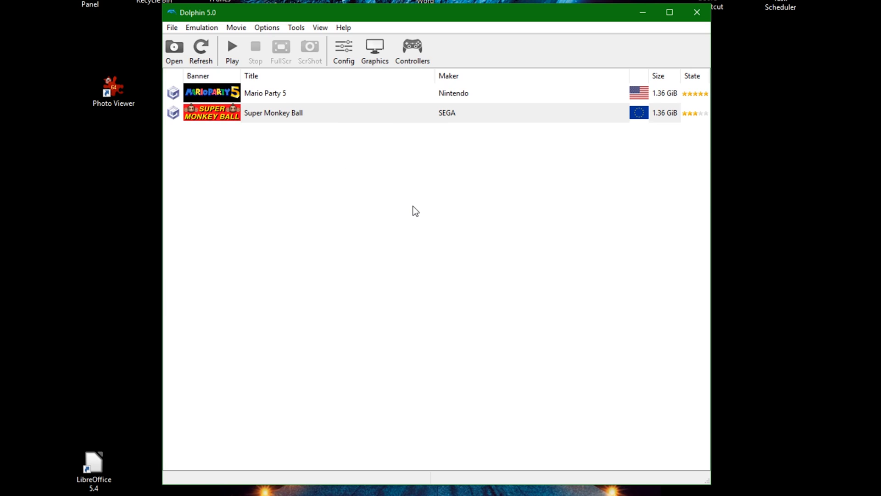
mouse_move(246, 95)
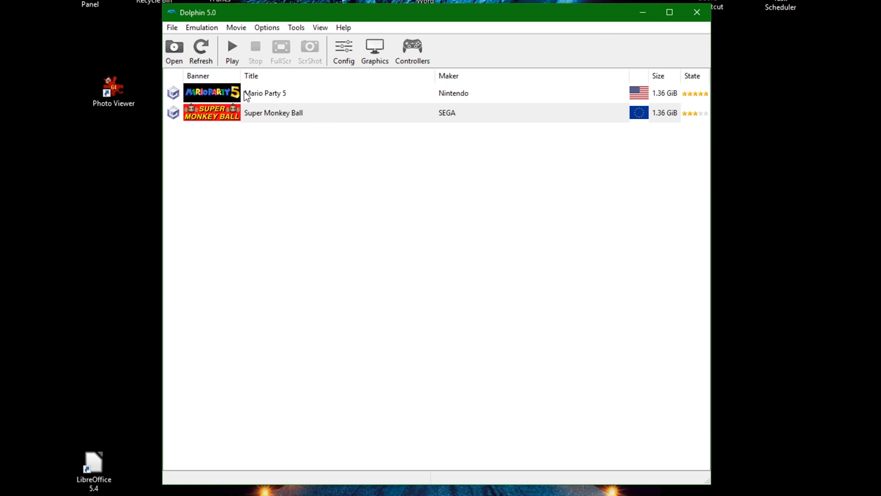
left_click(344, 50)
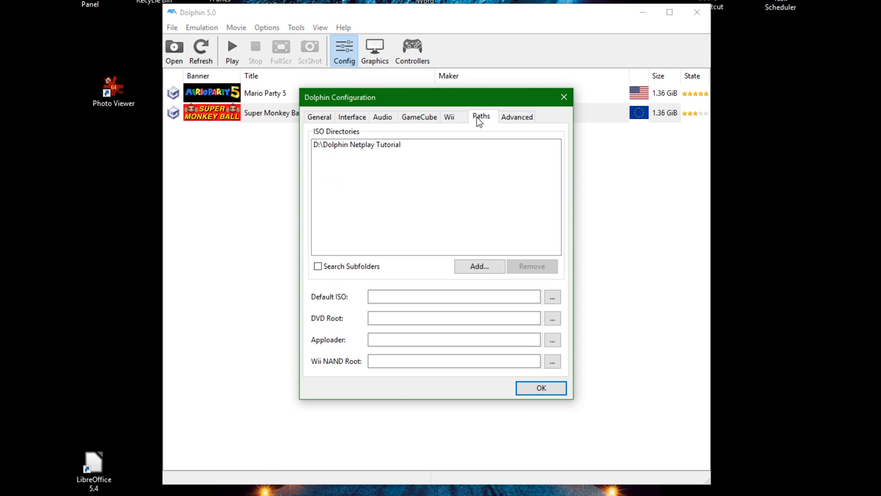
mouse_move(484, 149)
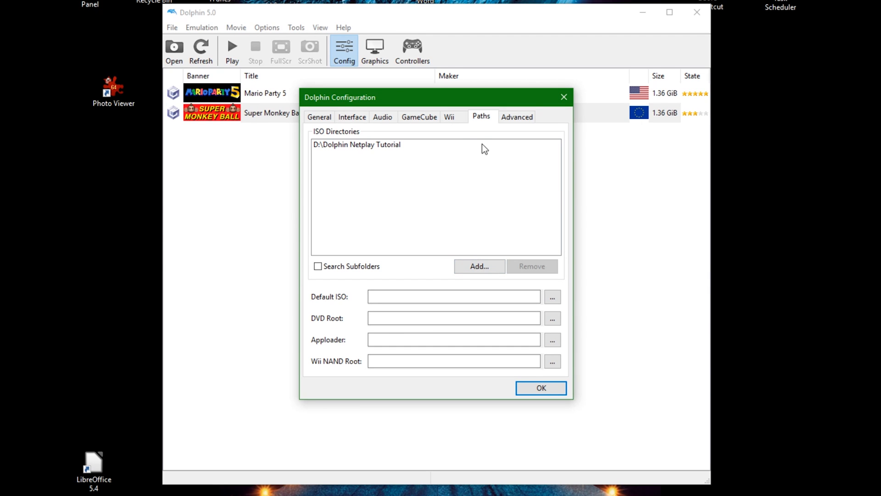
left_click(419, 116)
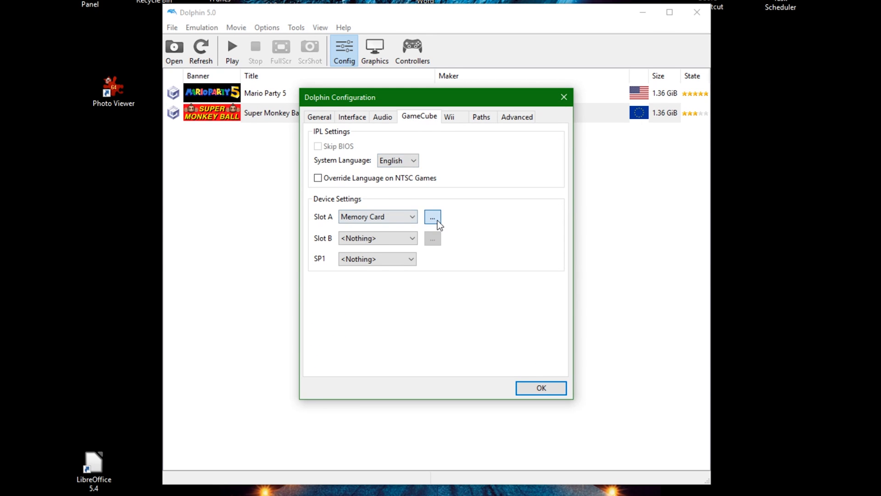
left_click(433, 217)
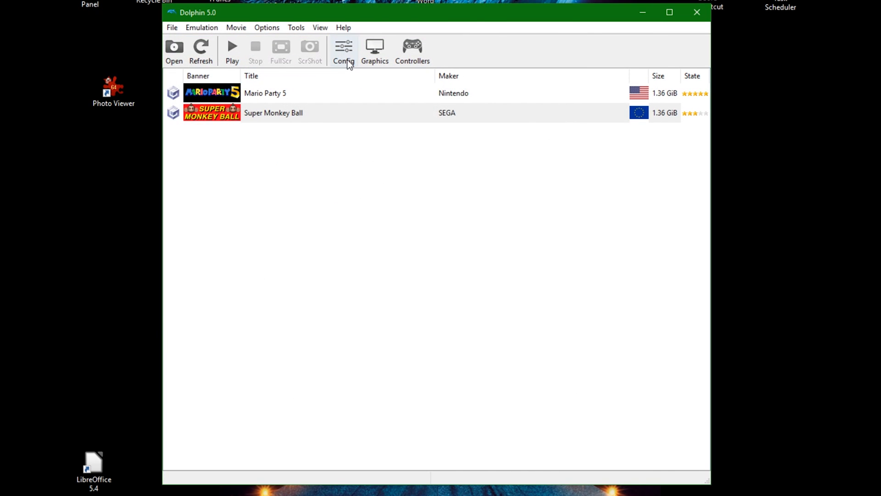
left_click(374, 50)
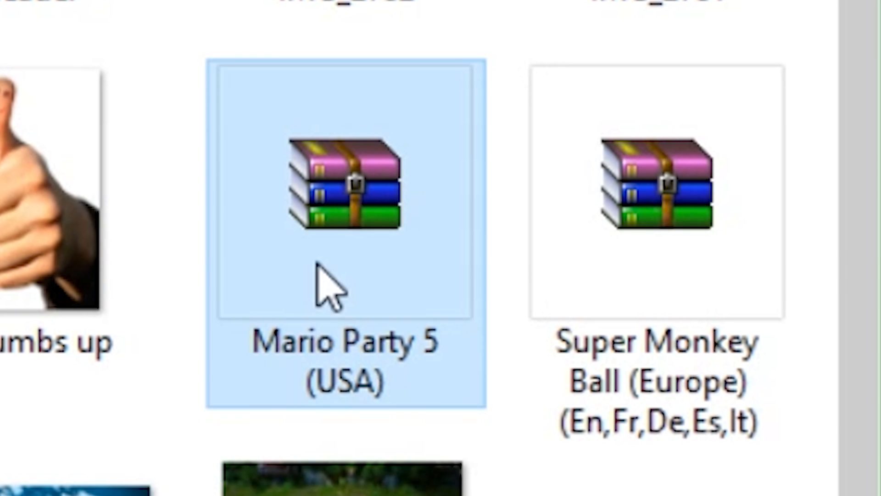
right_click(339, 185)
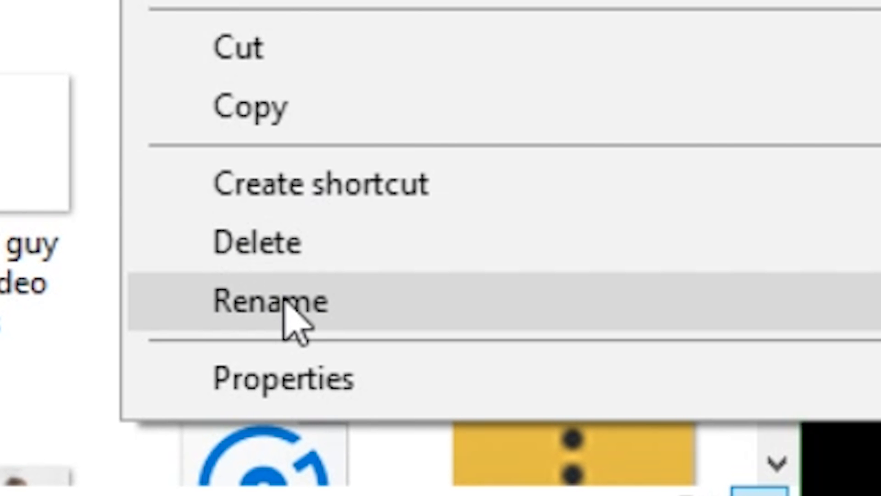
left_click(272, 299)
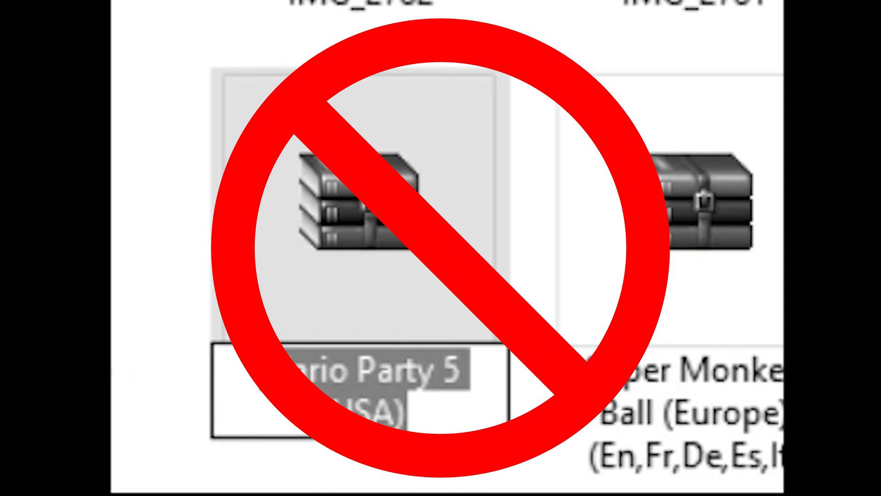
right_click(356, 233)
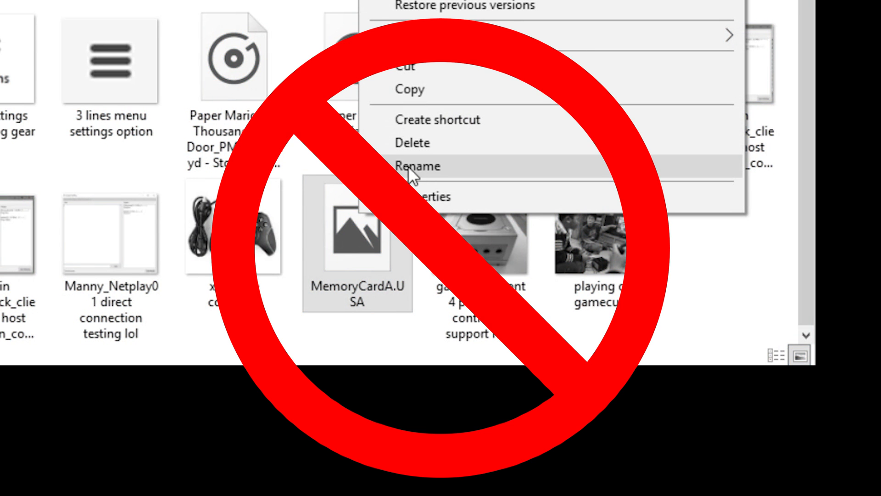
left_click(415, 165)
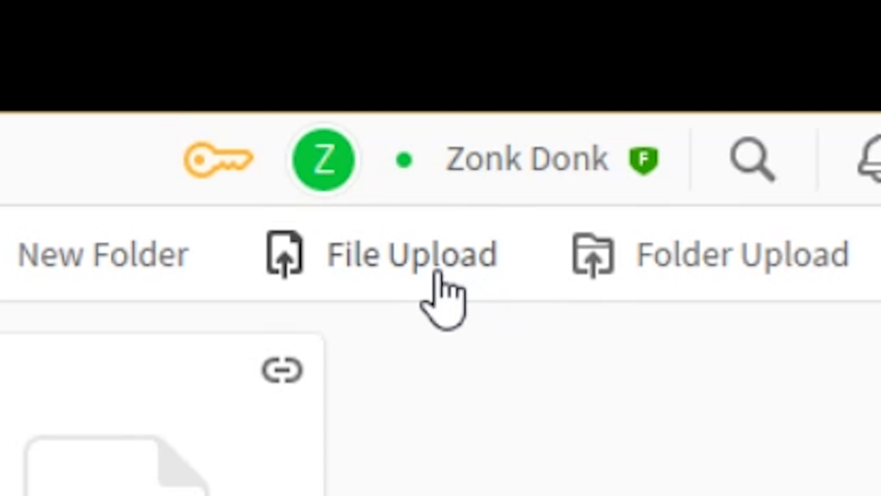
Upload the memory card raw file to the MEGA Cloud Drive and get its share link
left_click(404, 254)
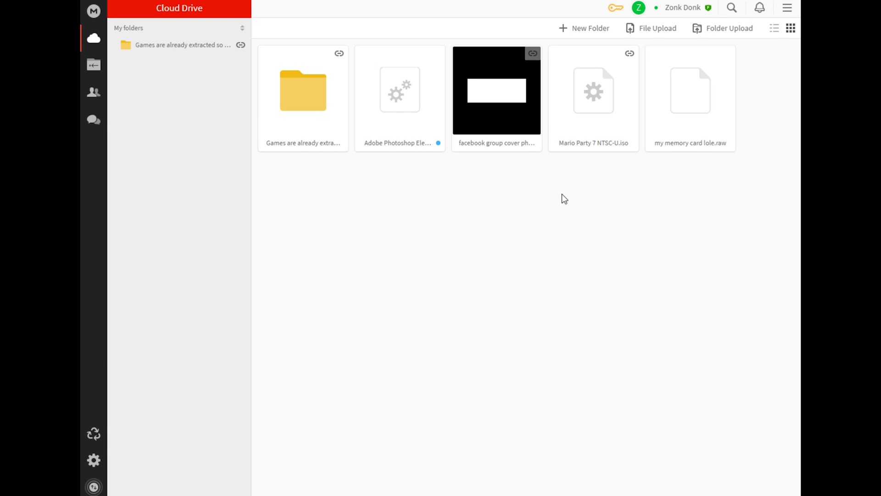
right_click(690, 90)
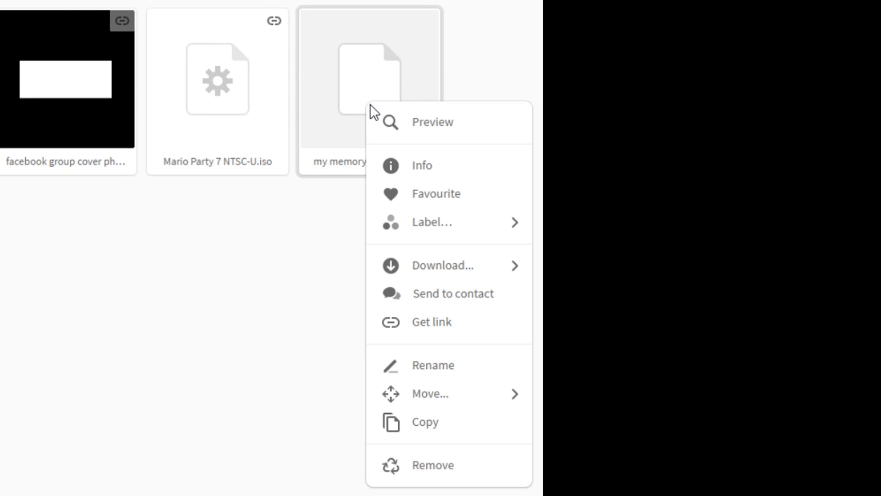
left_click(432, 322)
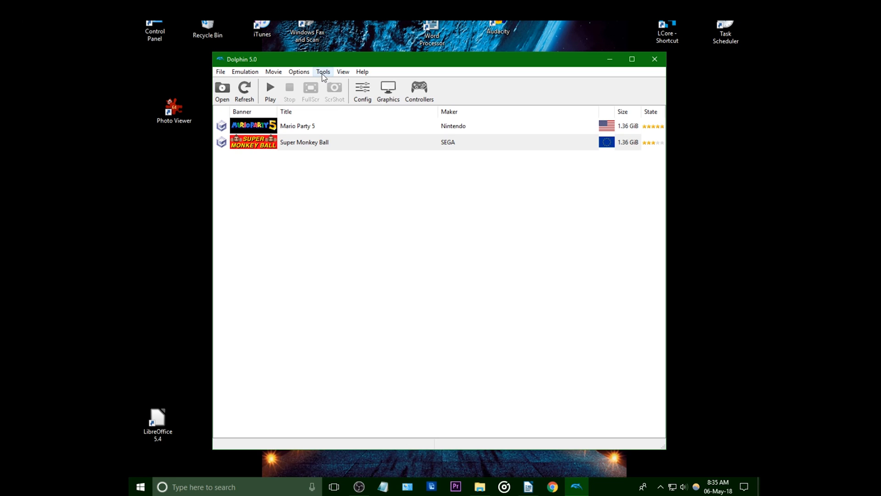
Start NetPlay from Tools and enter the nickname 'buttface22' in place of Player1
left_click(322, 71)
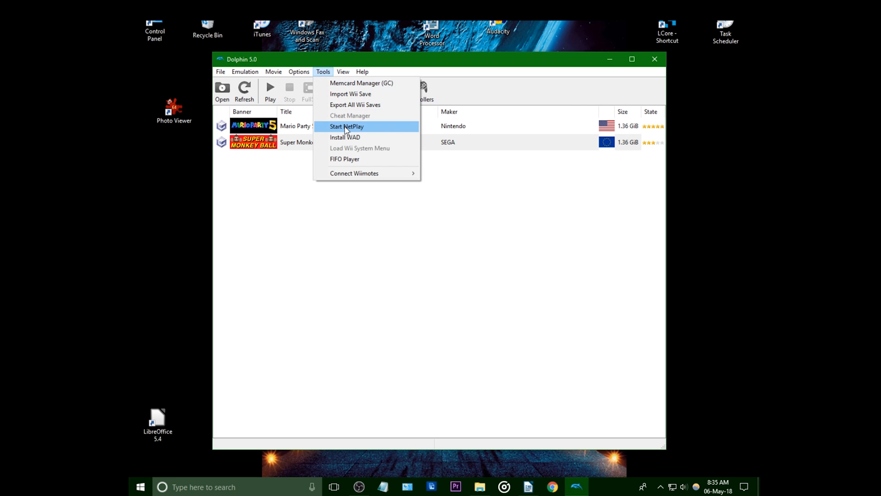
left_click(346, 125)
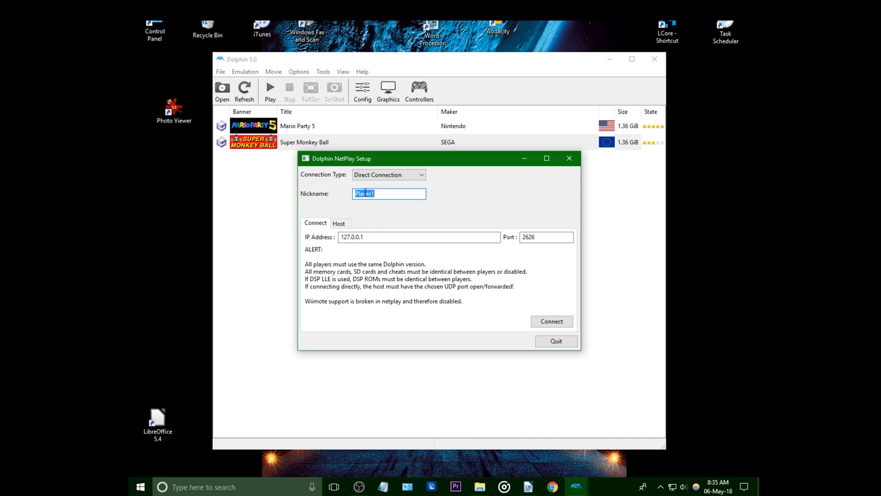
mouse_move(625, 213)
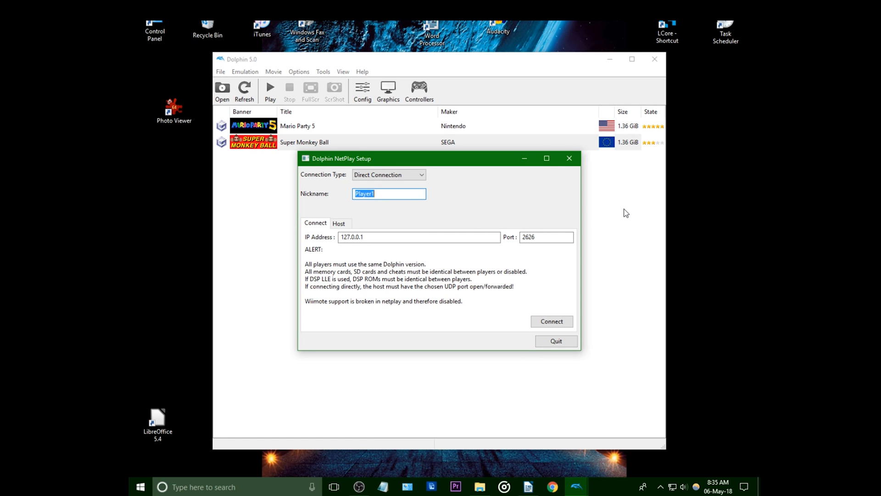
type("buttface")
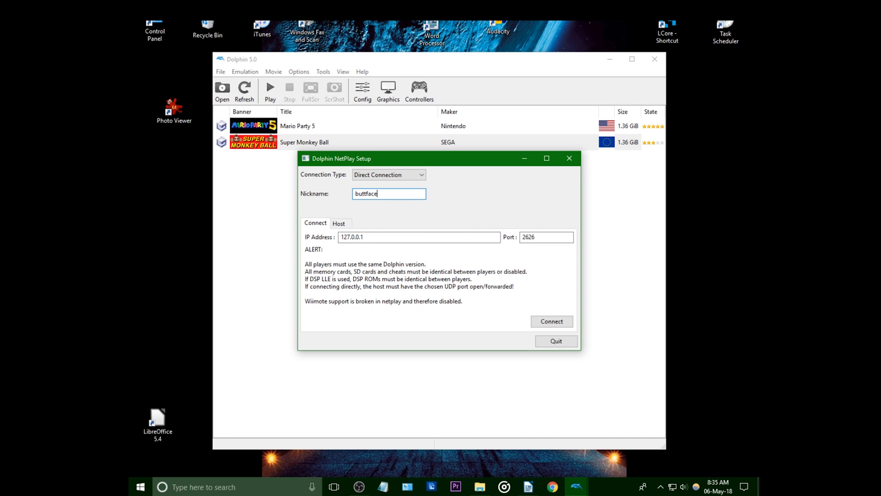
type("22")
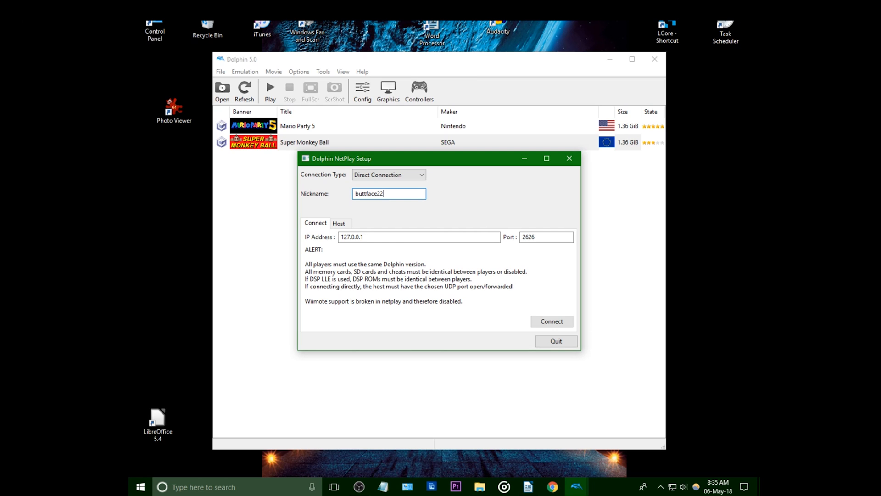
mouse_move(628, 213)
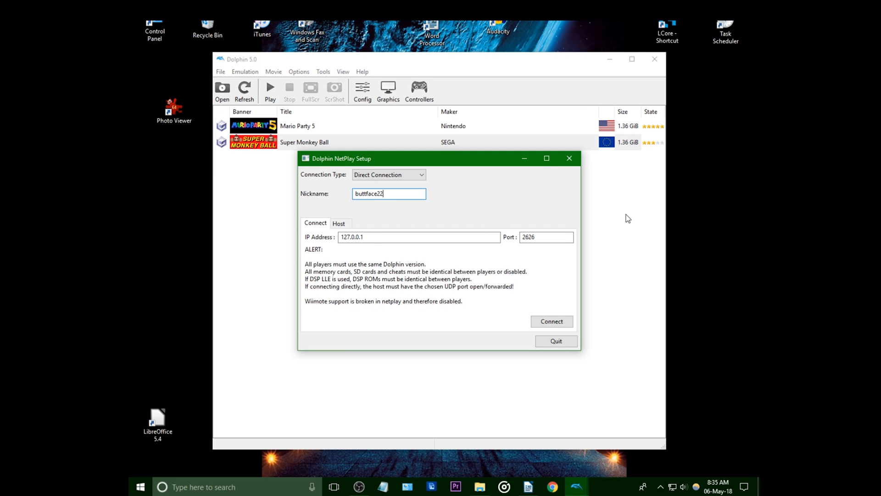
mouse_move(602, 231)
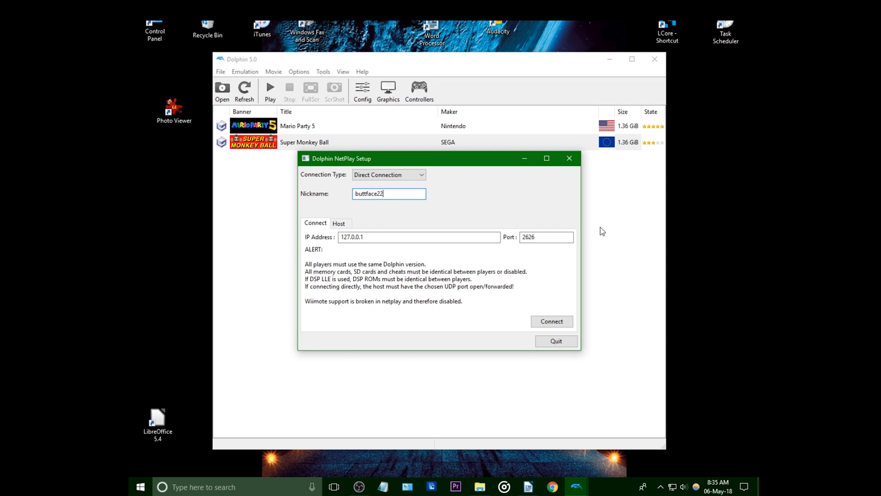
left_click(140, 486)
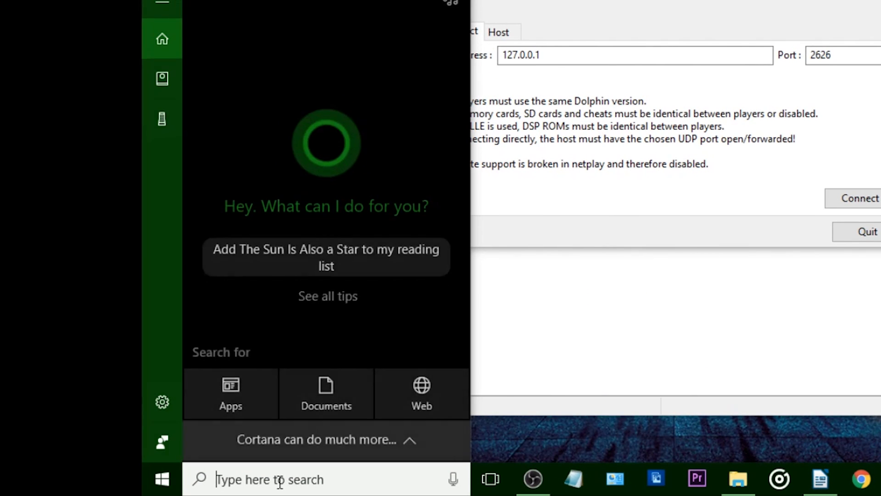
Run ipconfig in Command Prompt and select the computer's IPv4 Address line
type("cmd")
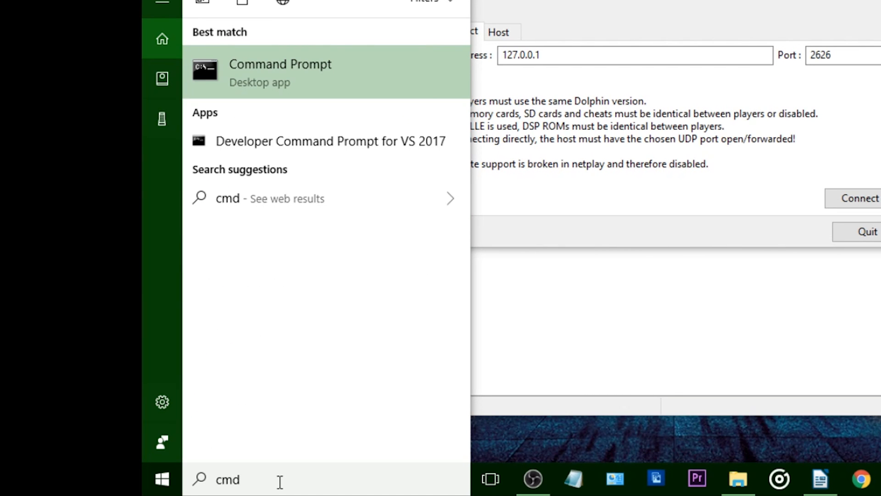
left_click(280, 72)
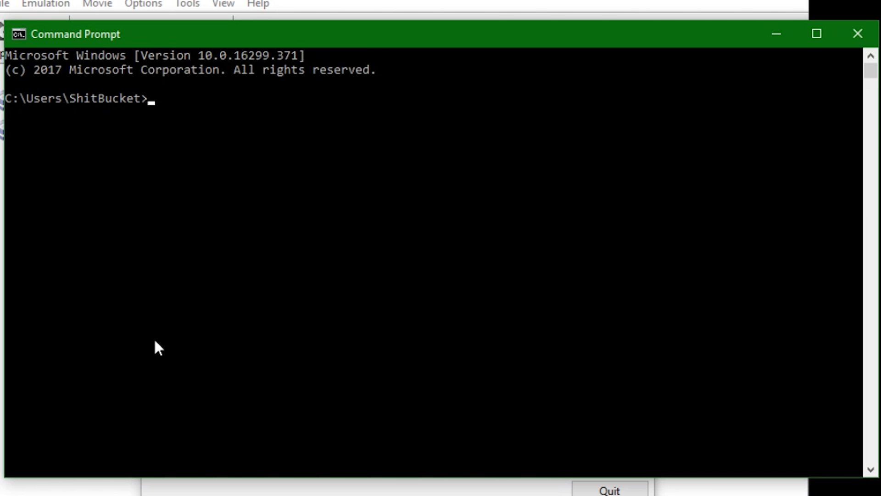
type("ipconf")
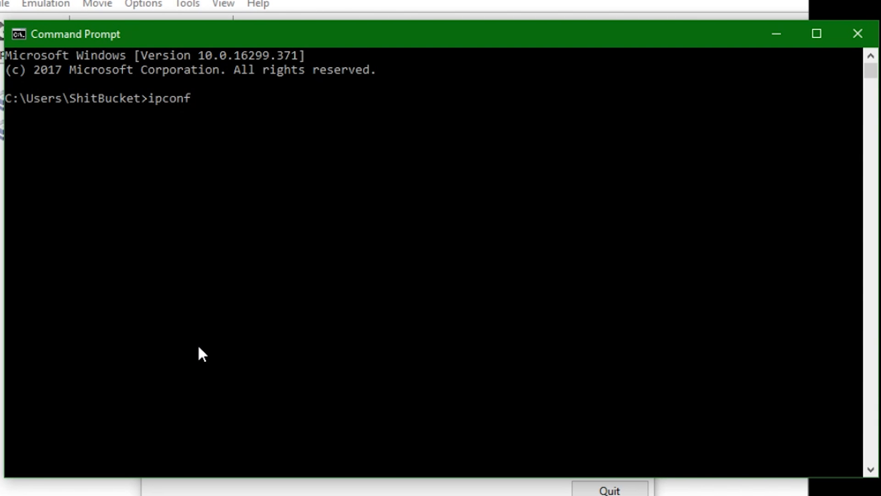
type("ig")
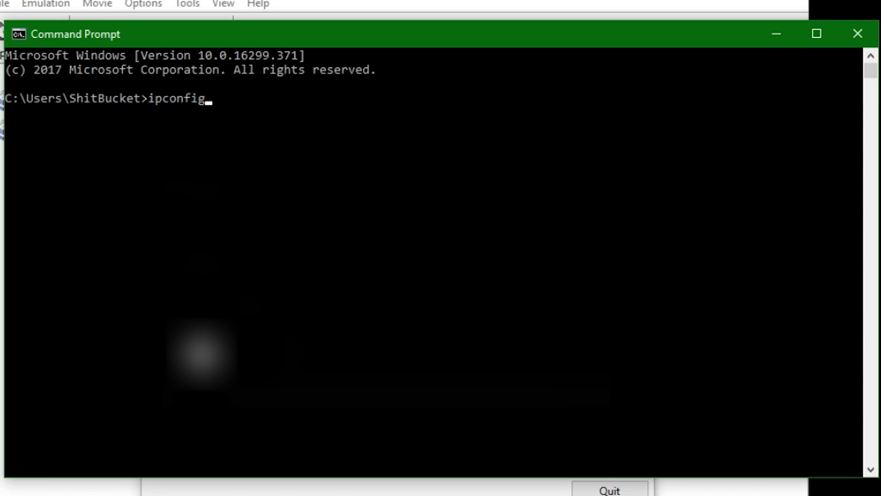
key("Enter")
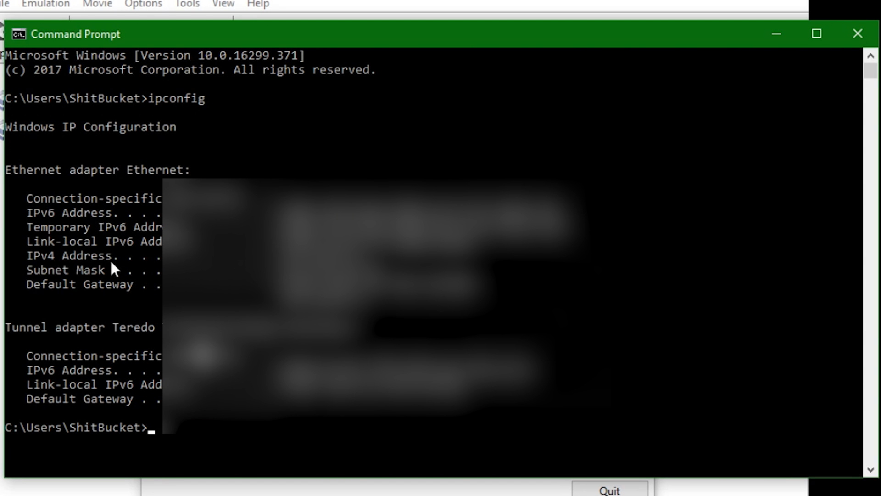
left_click_drag(27, 256, 101, 256)
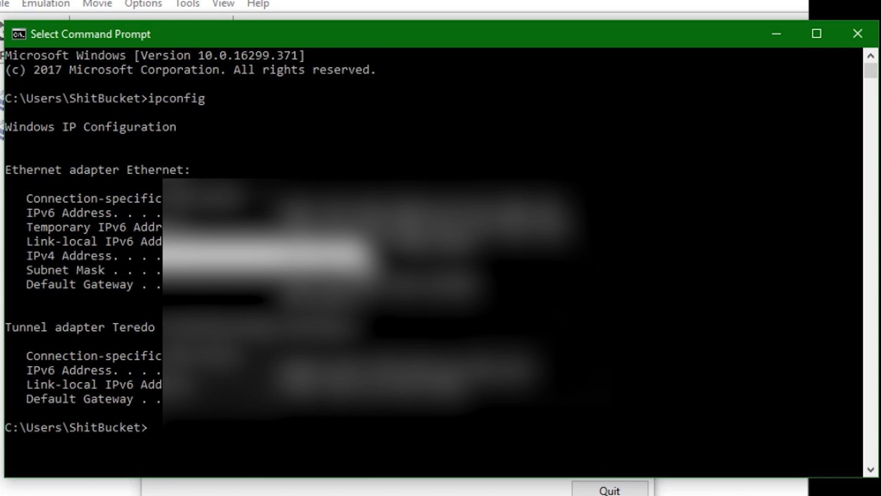
left_click(857, 34)
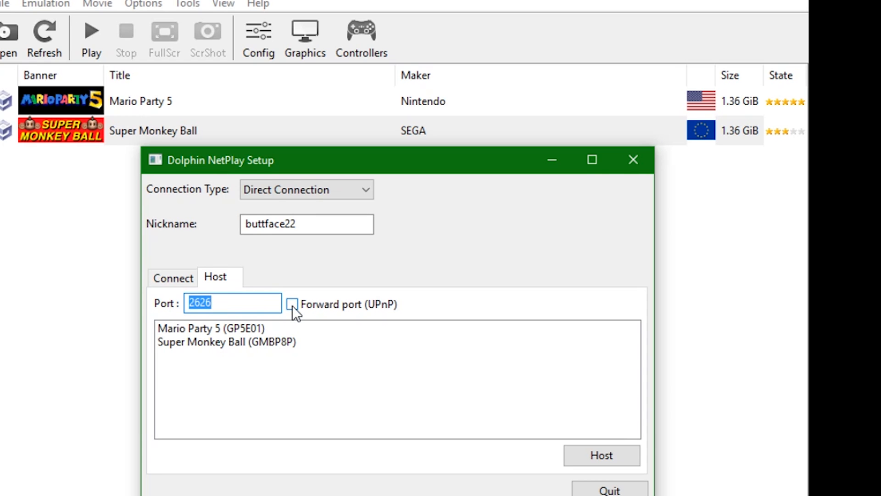
Reopen NetPlay setup and connect directly to host IP 169.420.6.9 on port 2626
left_click(291, 304)
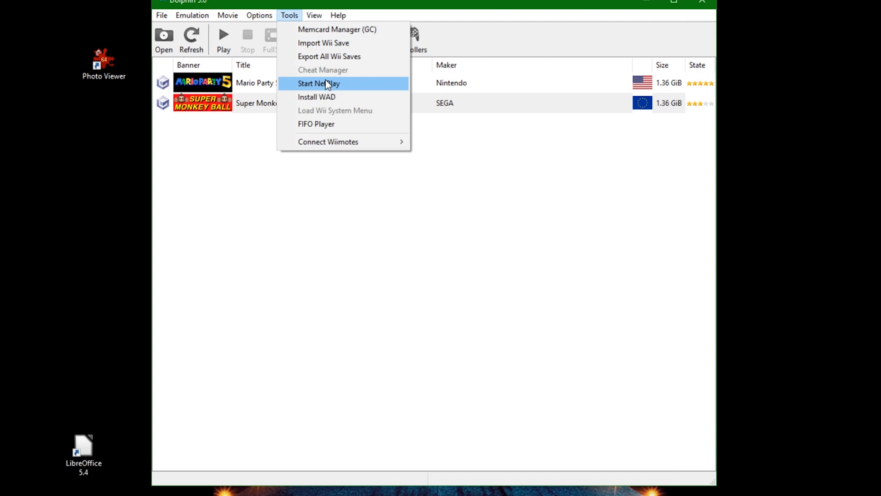
left_click(319, 83)
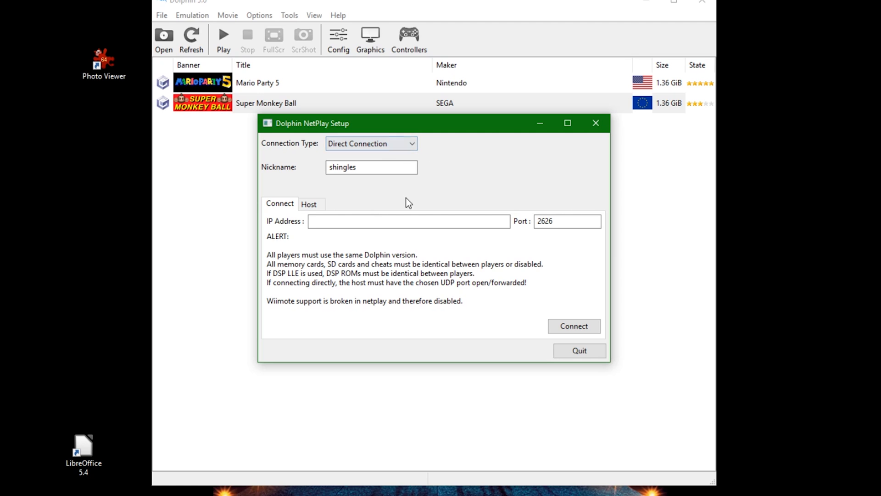
left_click(408, 220)
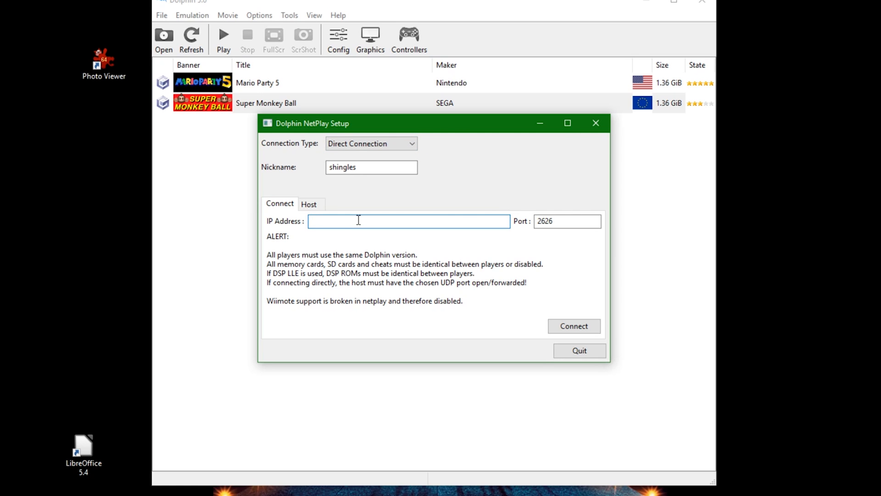
type("169.420.6.9")
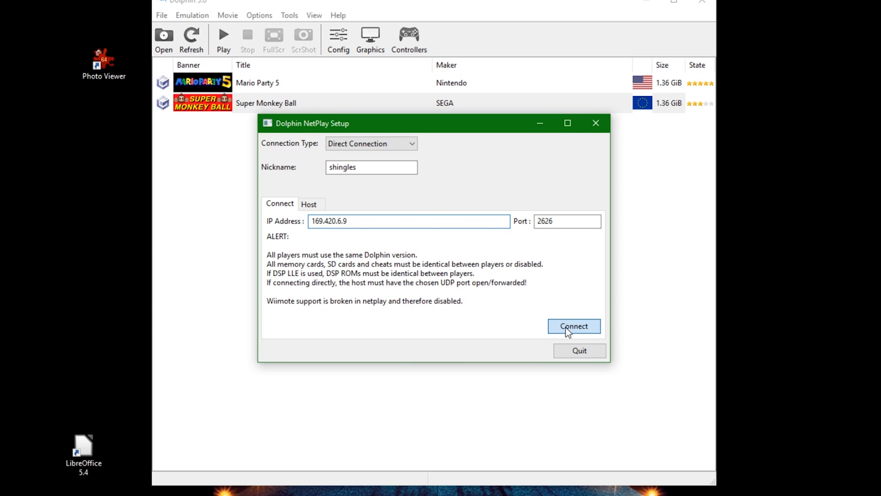
left_click(291, 27)
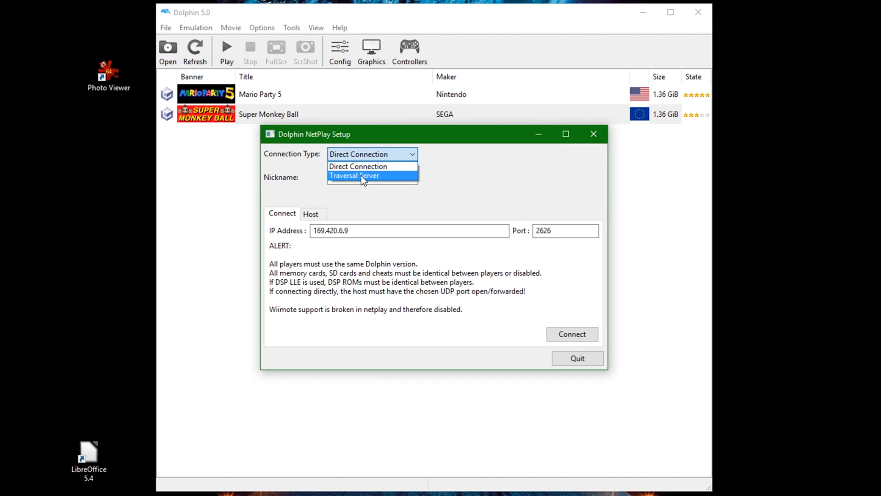
Choose Traversal Server as connection type and select Mario Party 5 in the Host game list
left_click(354, 175)
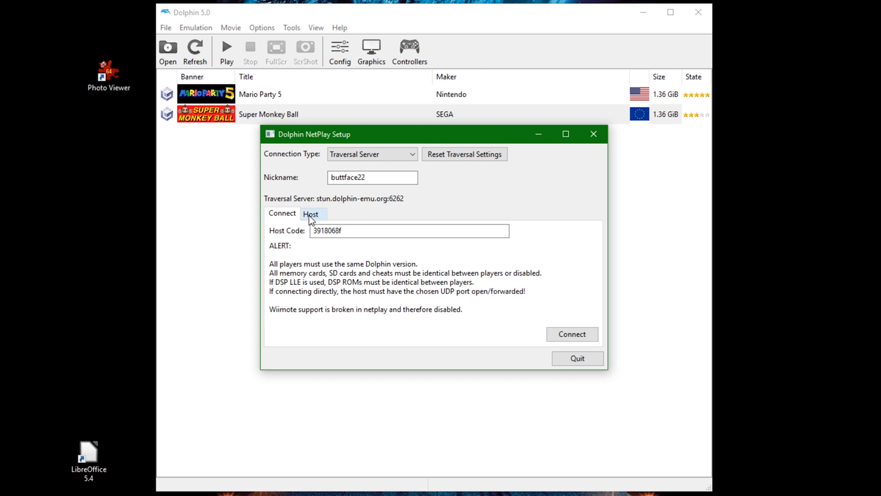
left_click(311, 213)
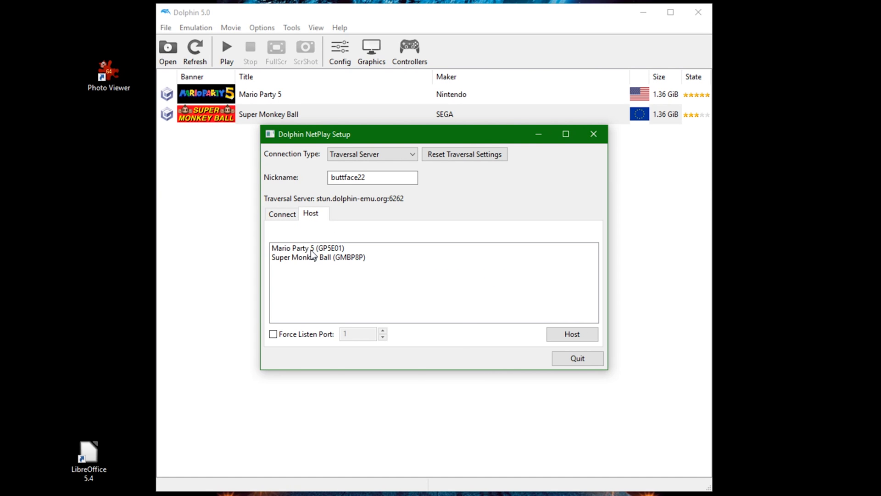
left_click(571, 334)
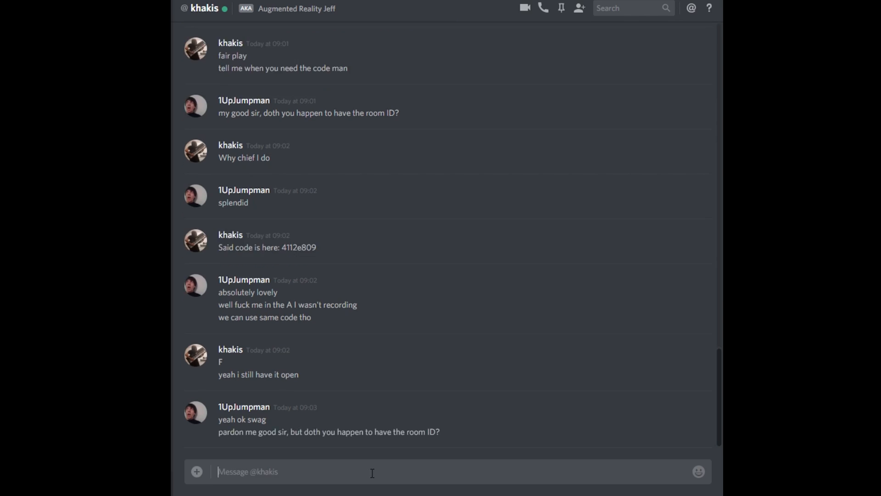
mouse_move(508, 431)
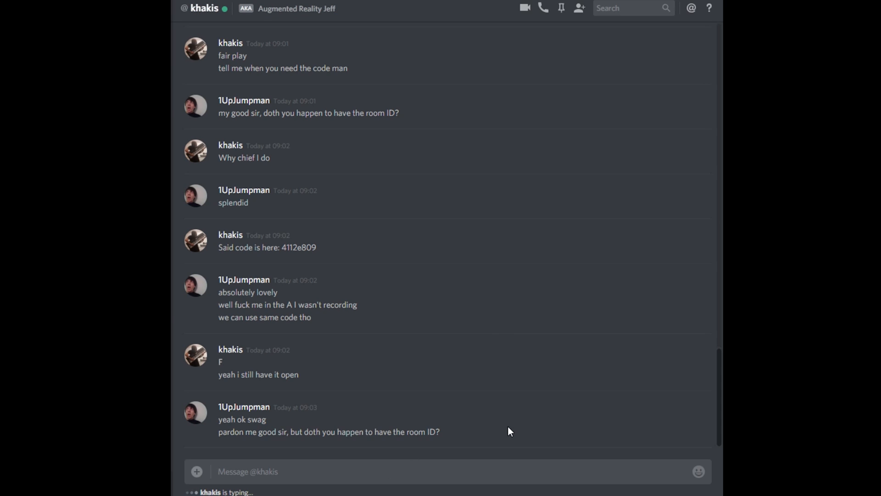
Reply in the Discord DM with 'absolutely splendid, I shall get' after reading room code 4112e809
type("ab")
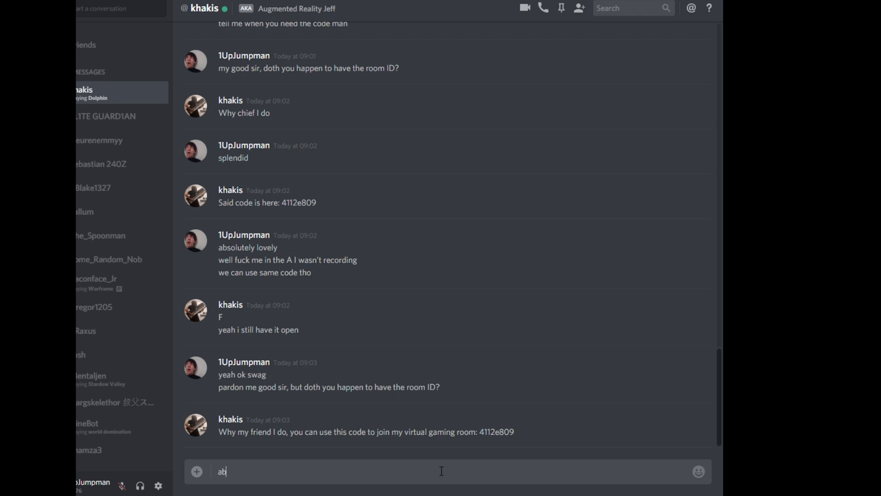
type("absolutely splendid, I shall get")
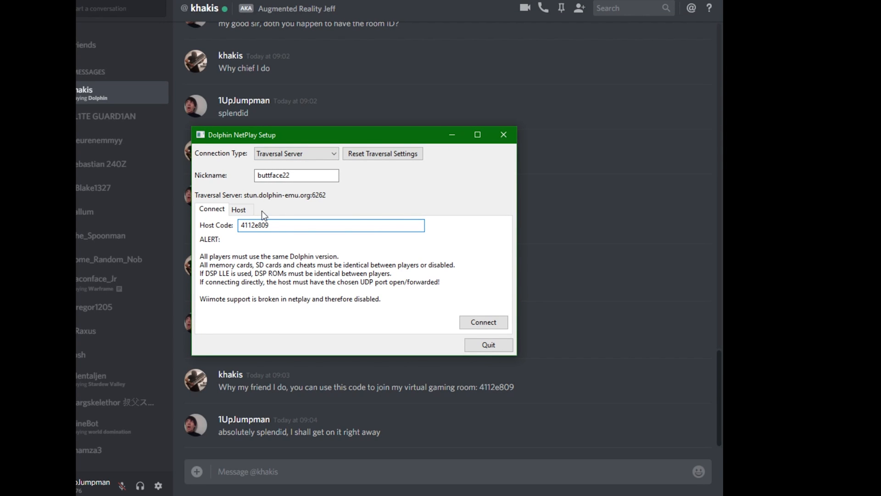
Host the Mario Party 5 NetPlay room, showing room ID fb3ed597 with buttface22 listed
left_click(482, 322)
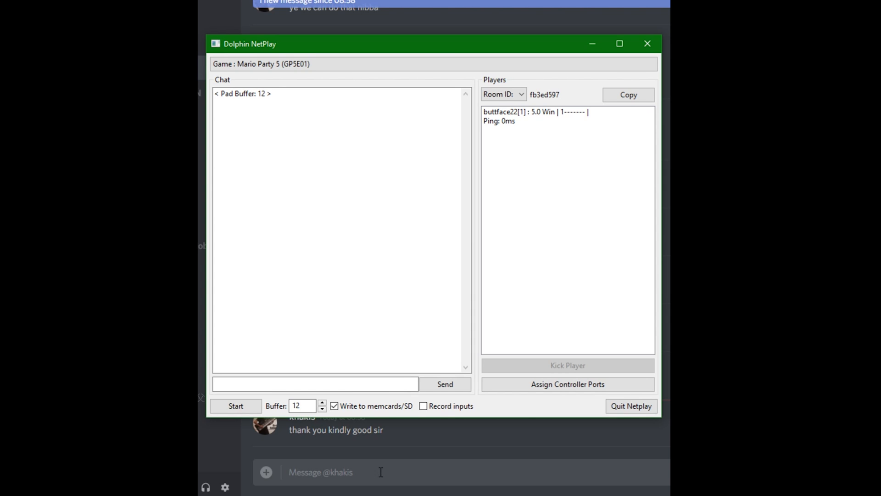
mouse_move(535, 292)
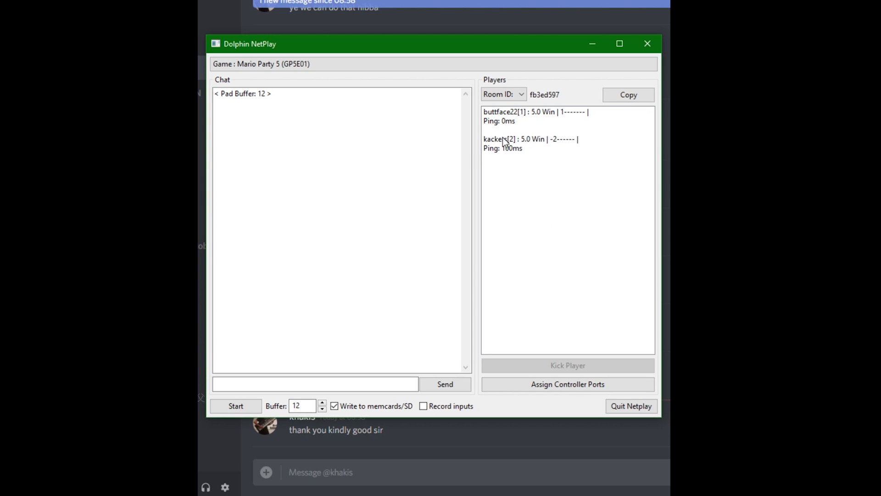
mouse_move(480, 277)
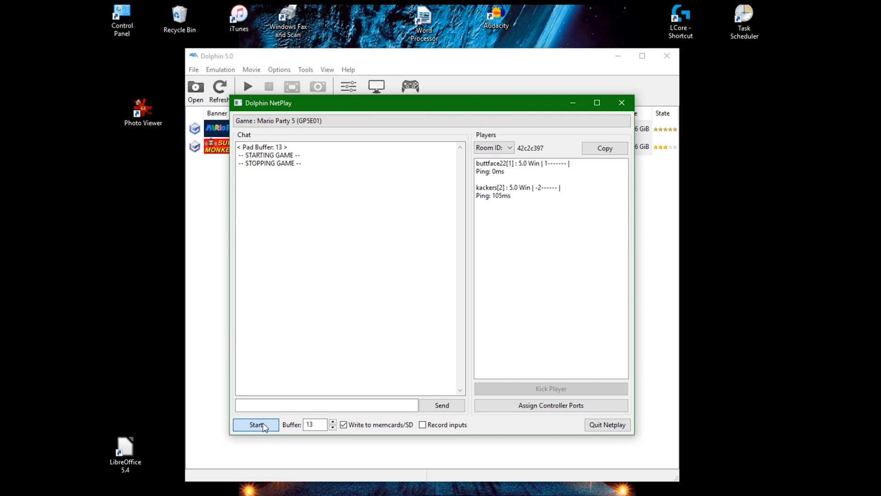
Start Mario Party 5 for both connected players from the NetPlay lobby
left_click(256, 423)
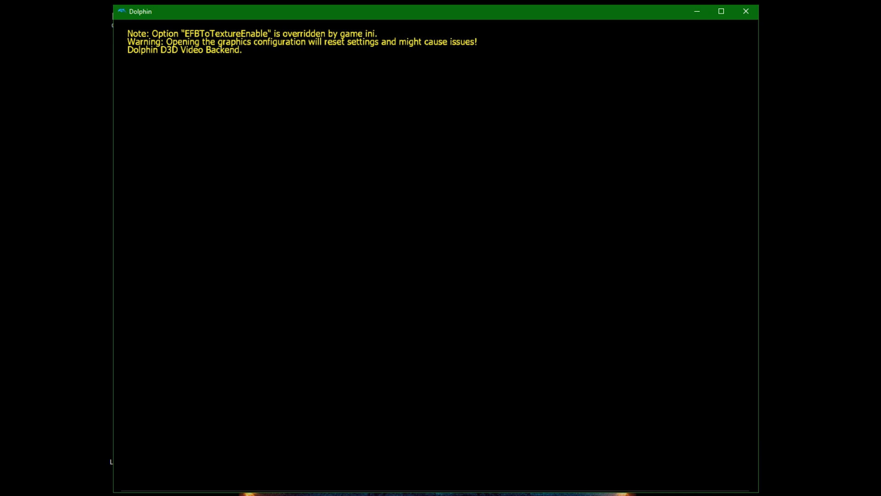